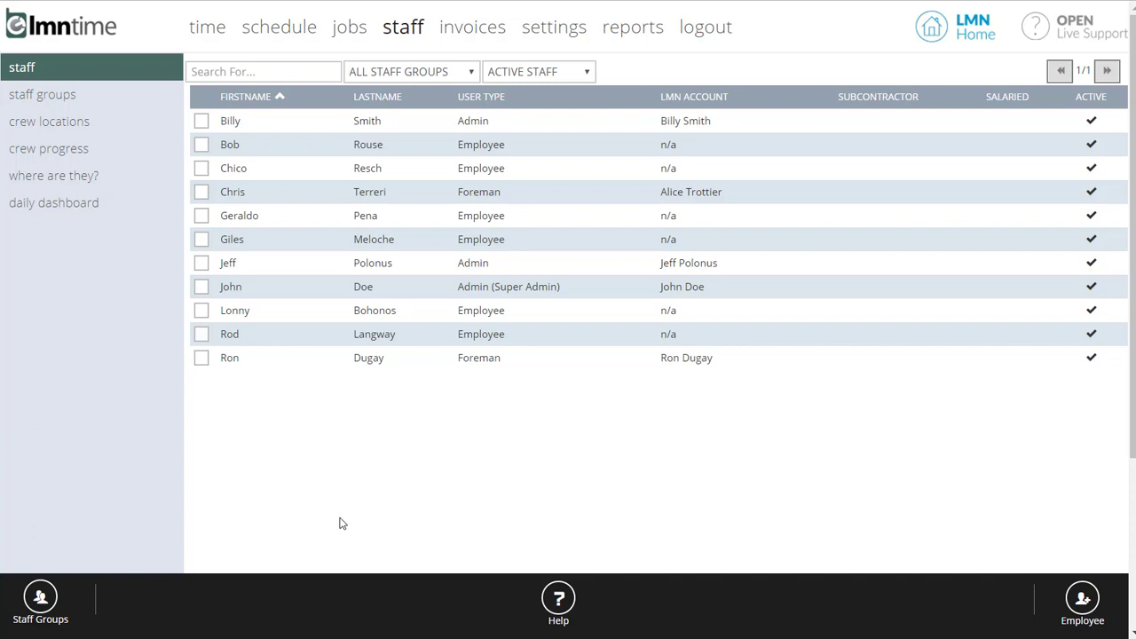
mouse_move(337, 522)
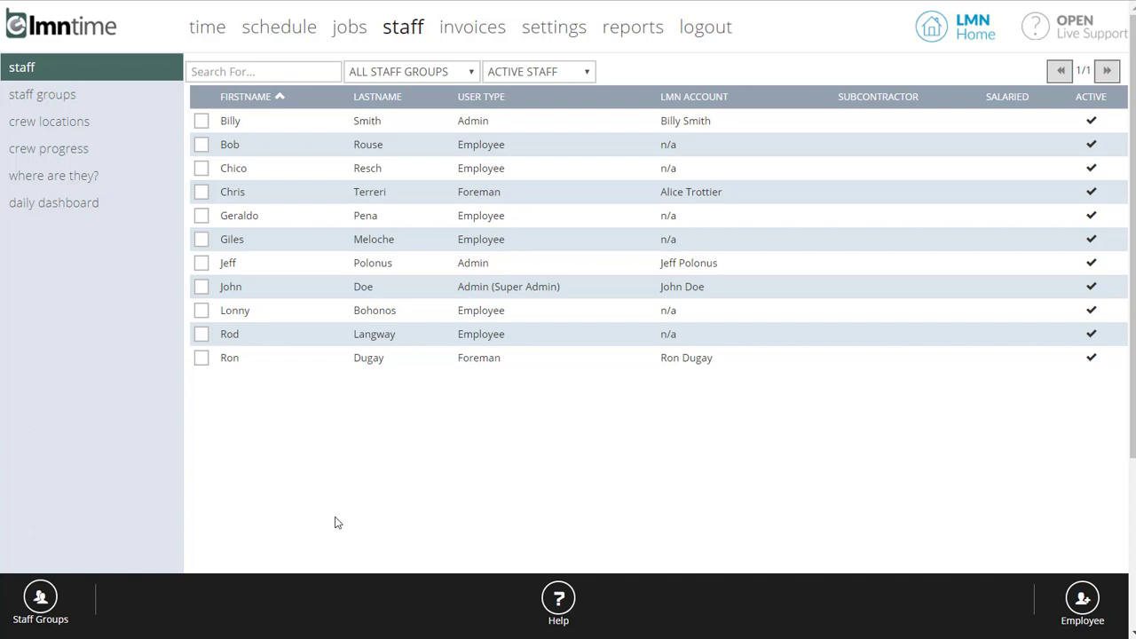
Switch on weekly overtime pay after 40 hours in LMN Time payroll settings
left_click(553, 27)
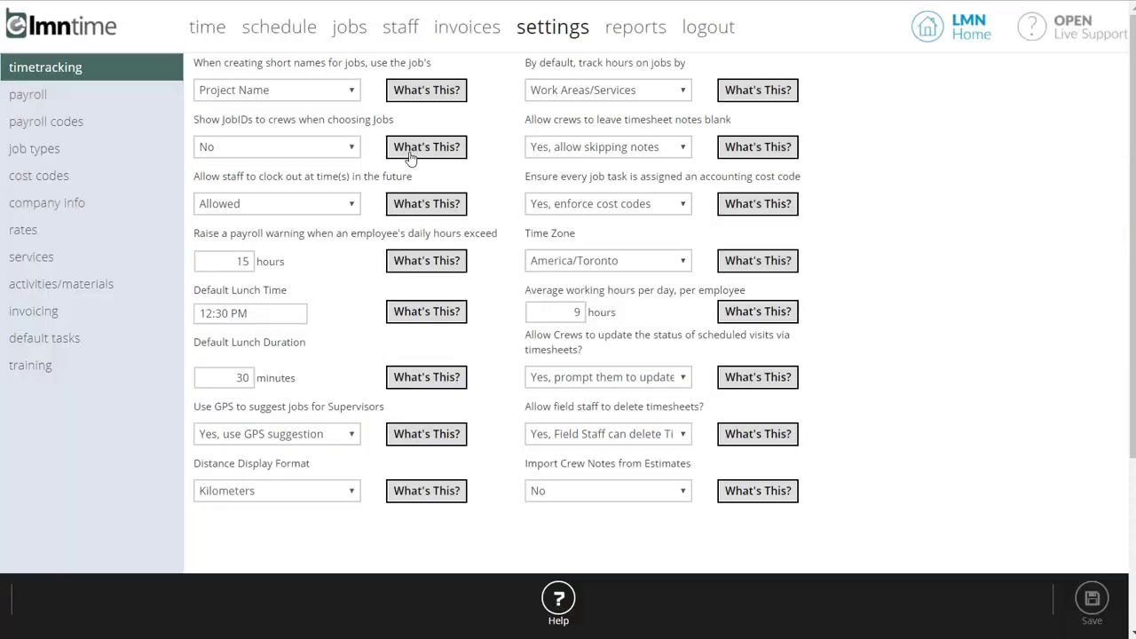
left_click(29, 95)
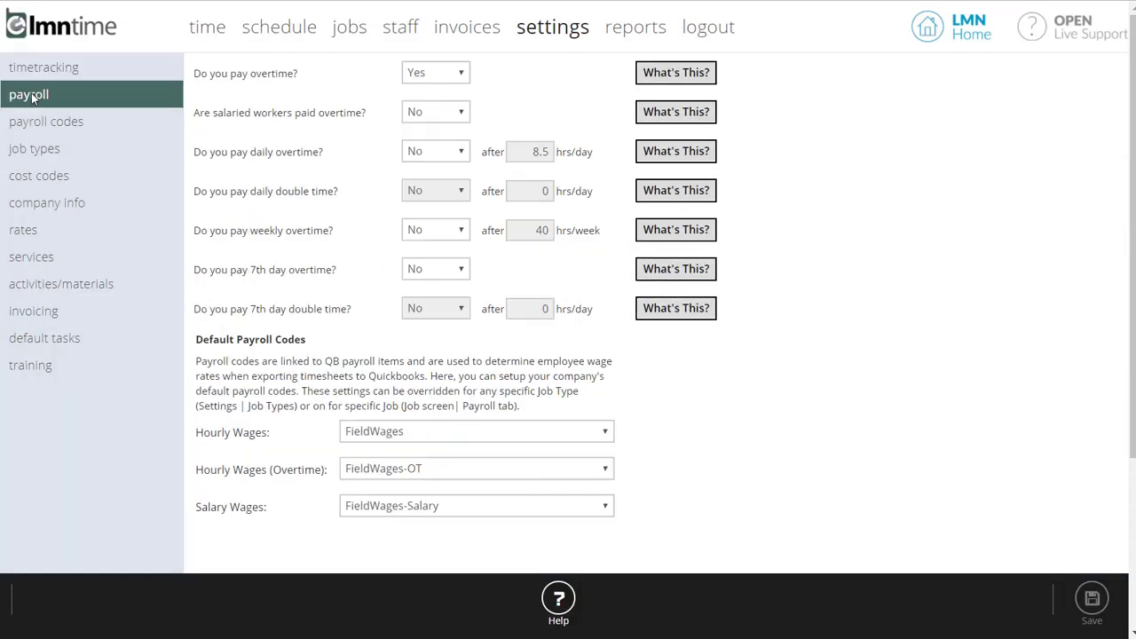
mouse_move(478, 266)
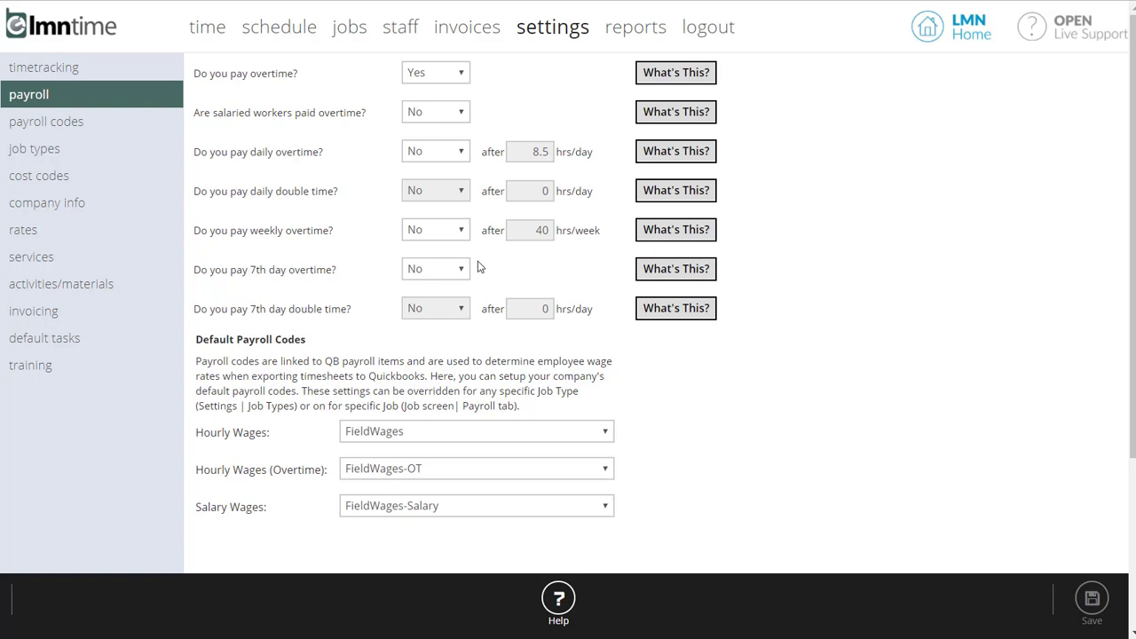
mouse_move(443, 240)
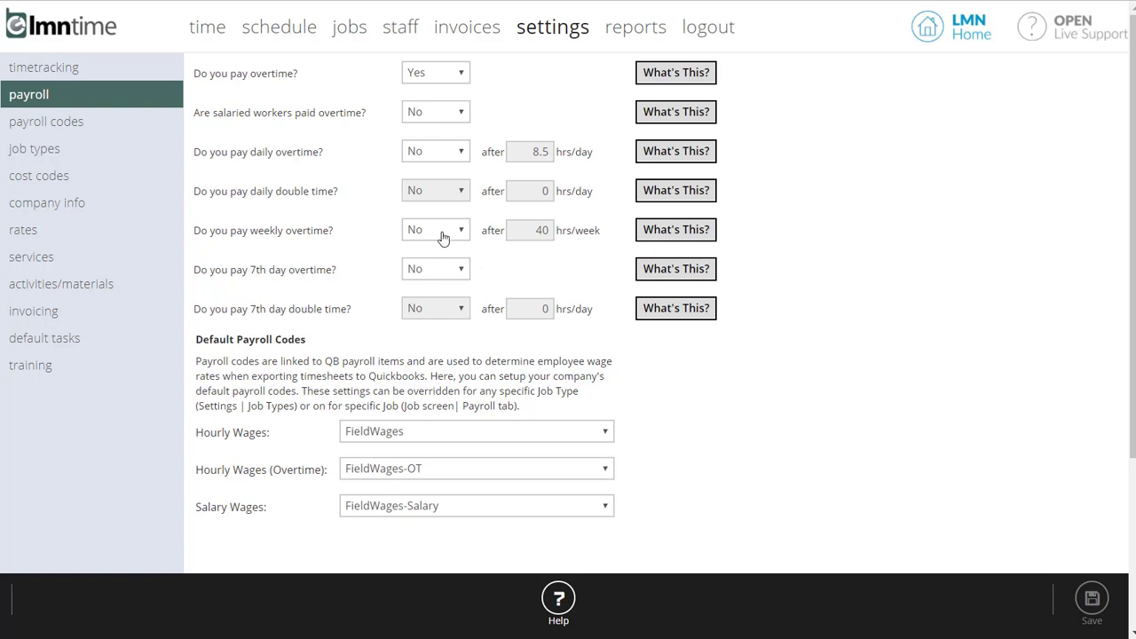
left_click(435, 229)
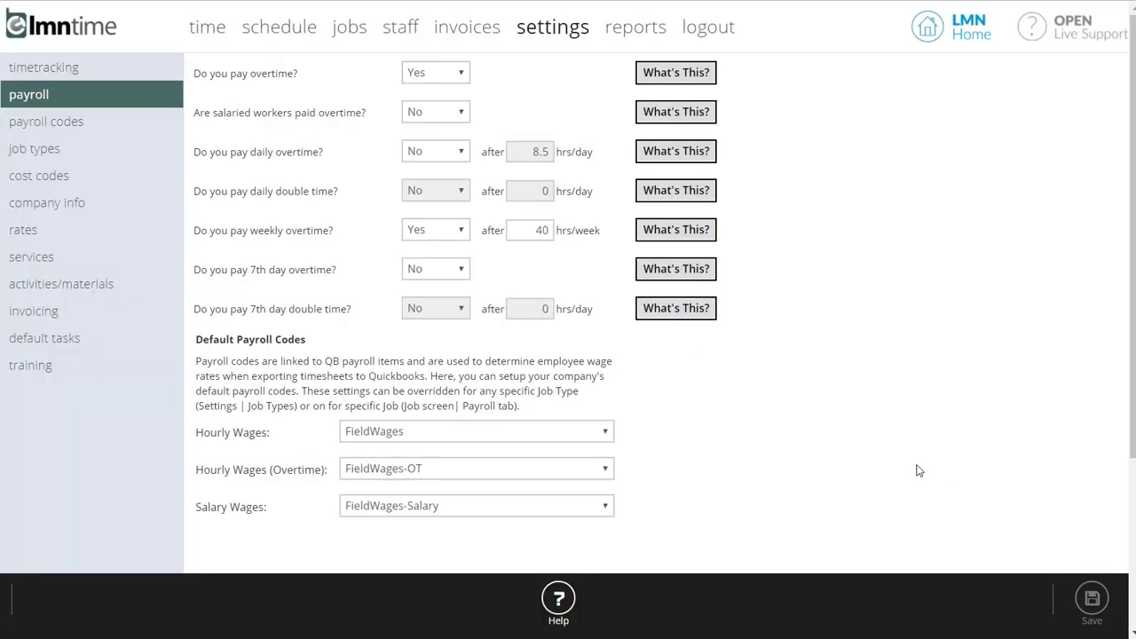
mouse_move(337, 479)
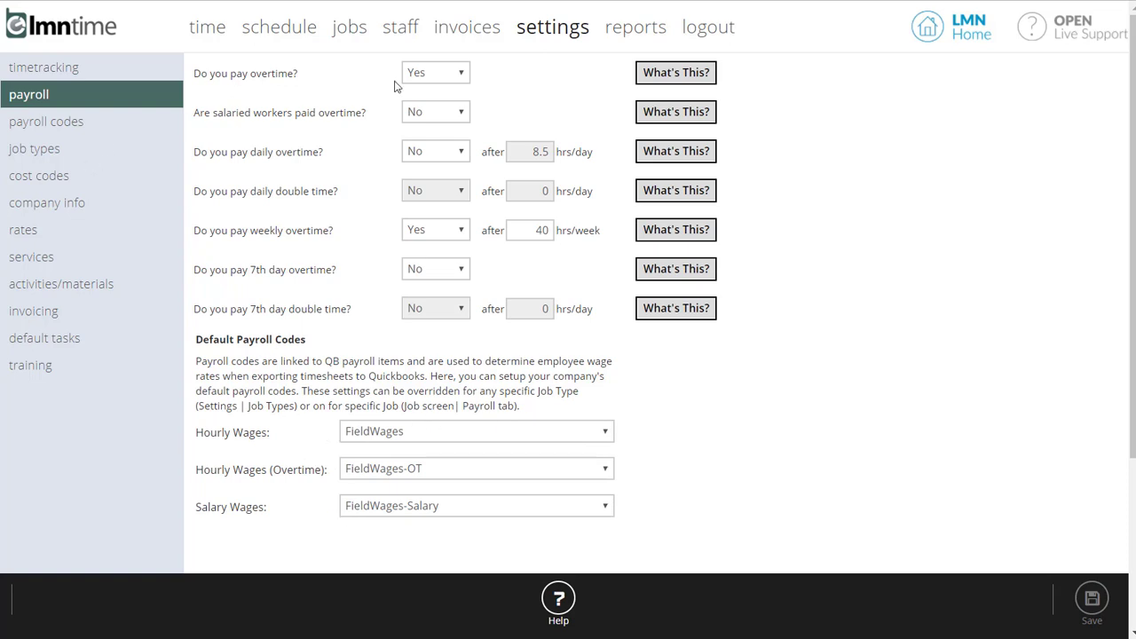
Show the payroll codes list with field, prevailing and snow wage codes matched to QuickBooks
left_click(46, 122)
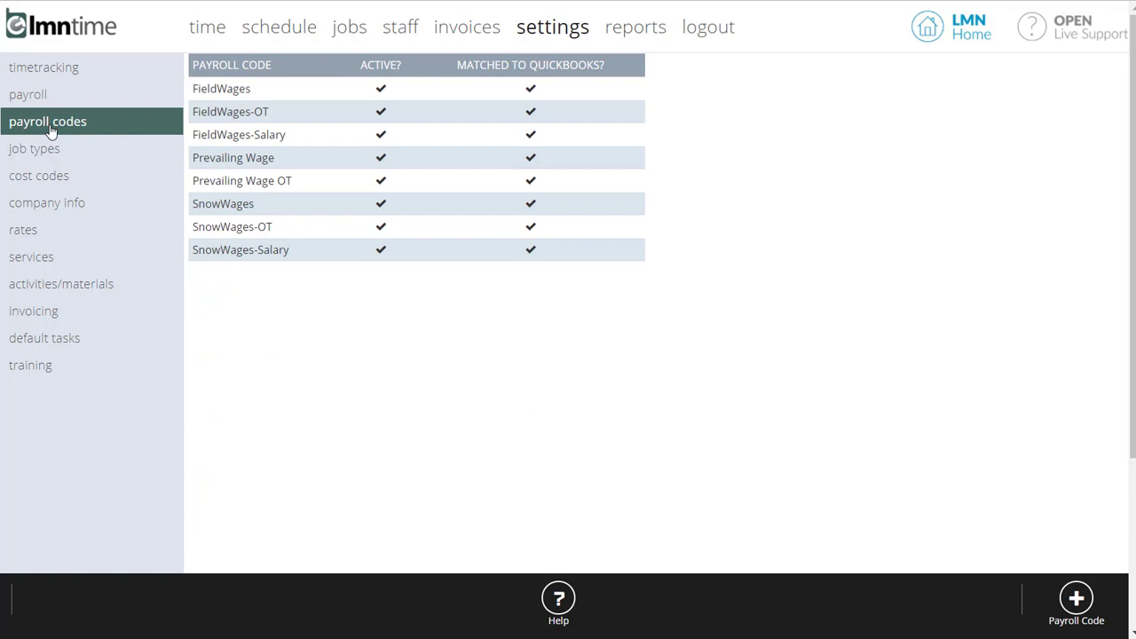
mouse_move(575, 448)
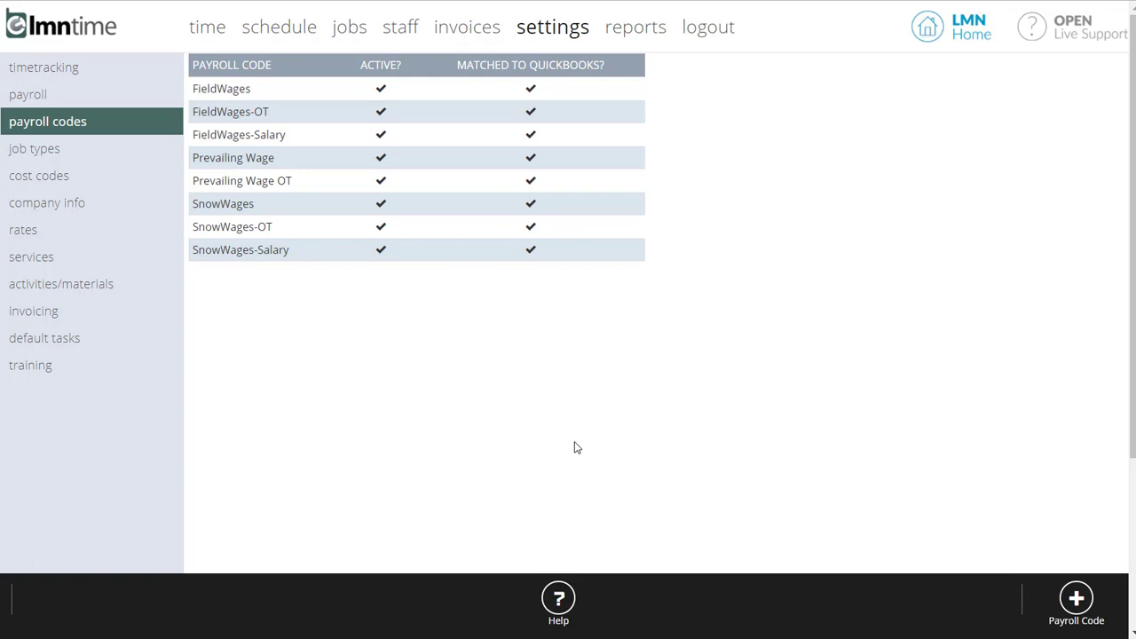
mouse_move(584, 451)
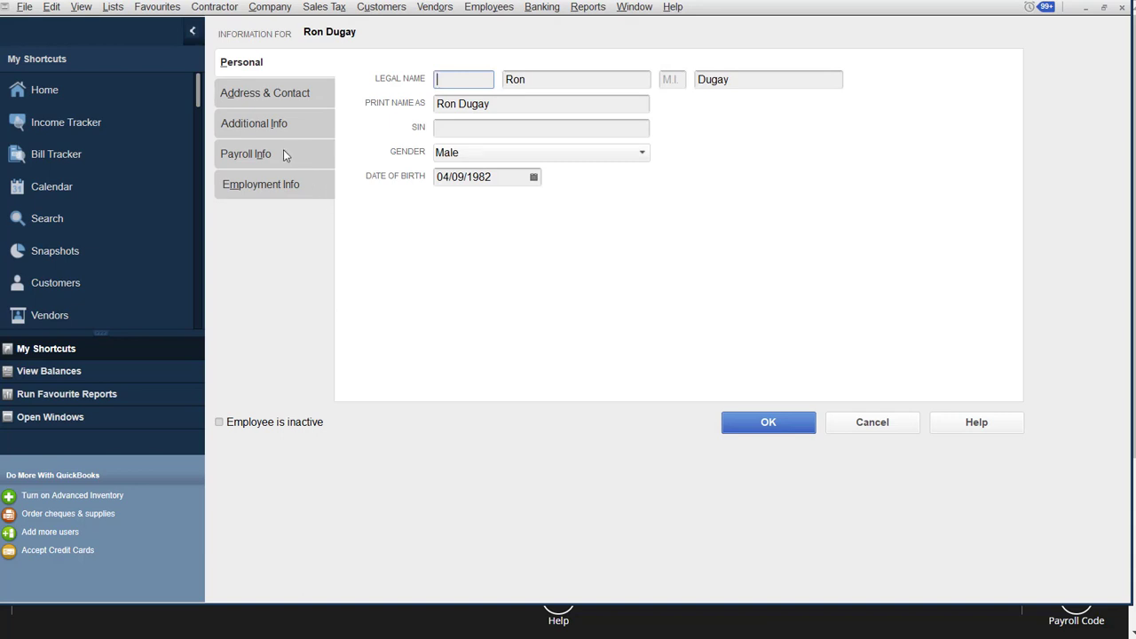
left_click(246, 154)
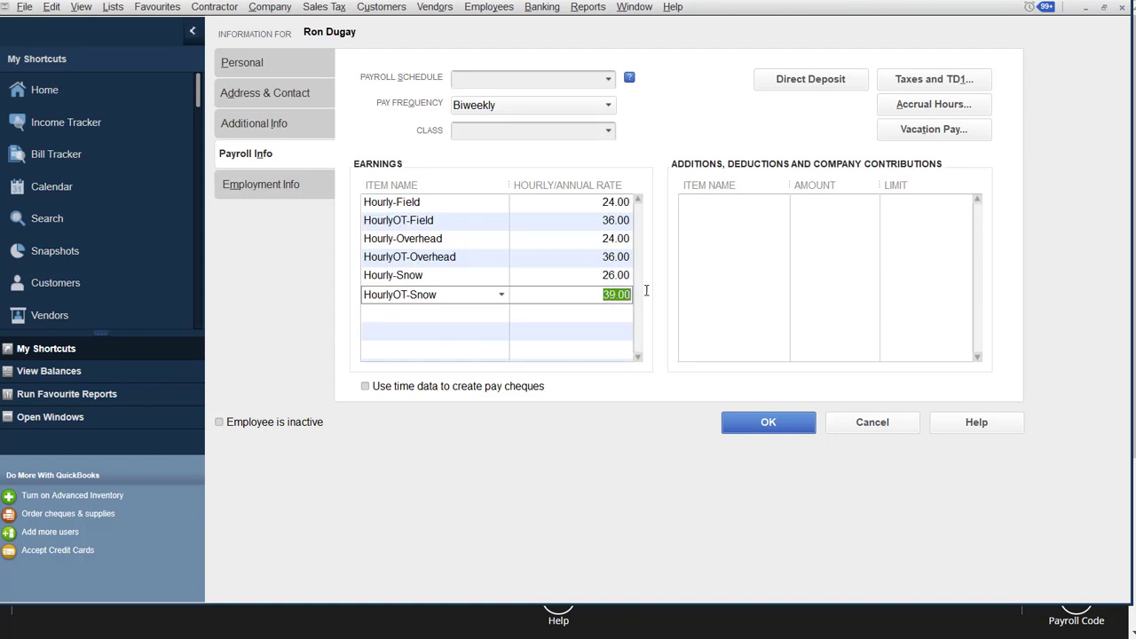
mouse_move(174, 602)
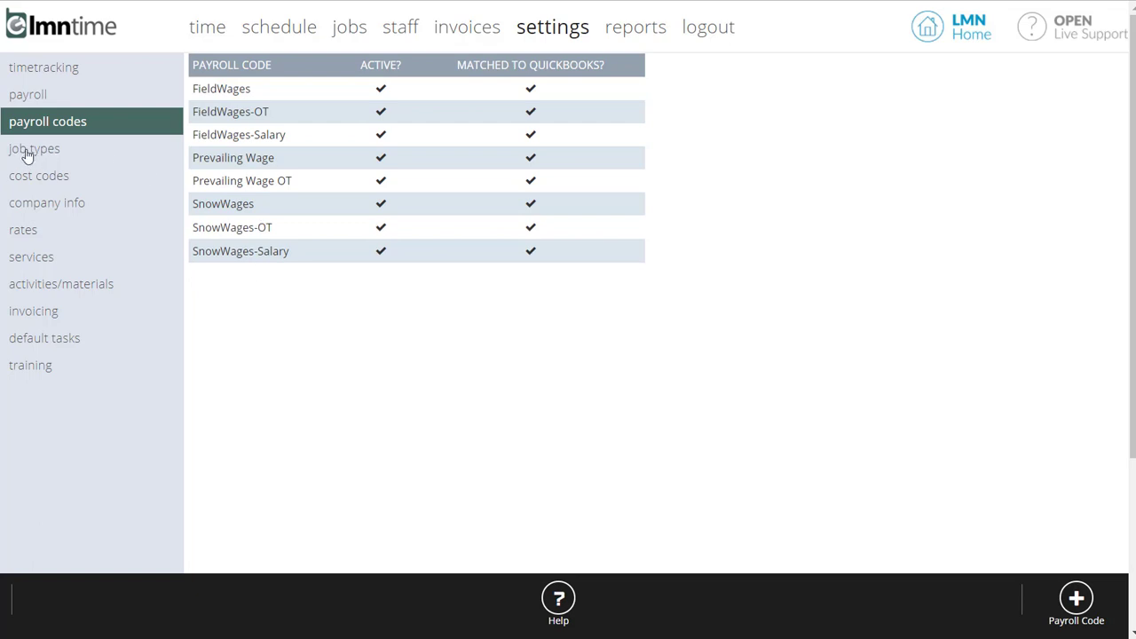
mouse_move(34, 149)
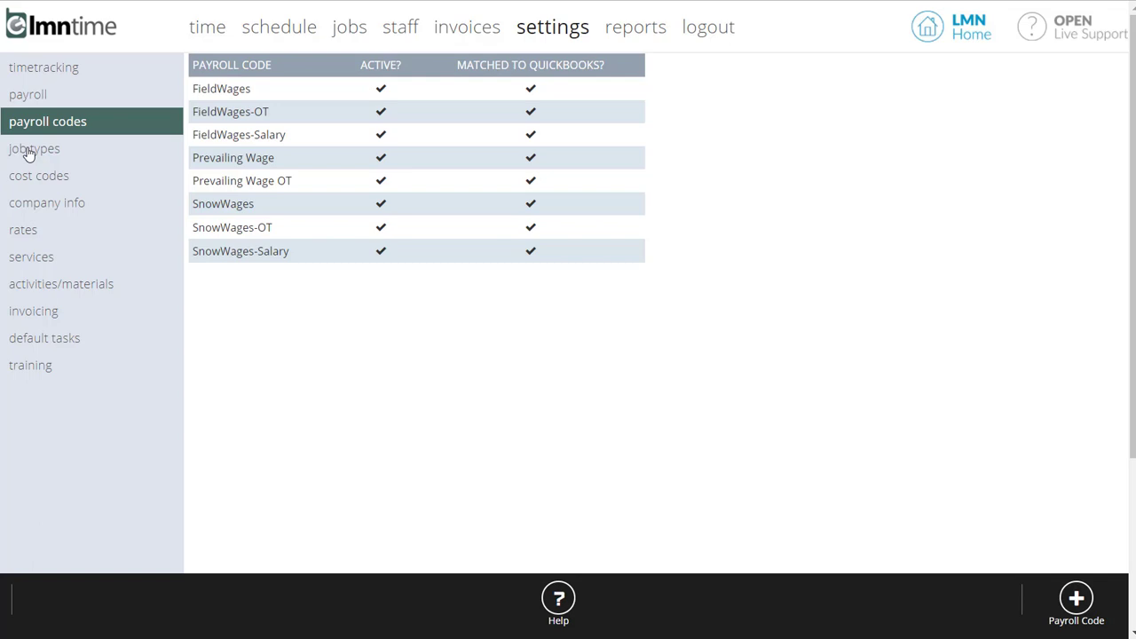
Show the job types list: Install, Service, Snow and Internal/Unbillable
left_click(35, 149)
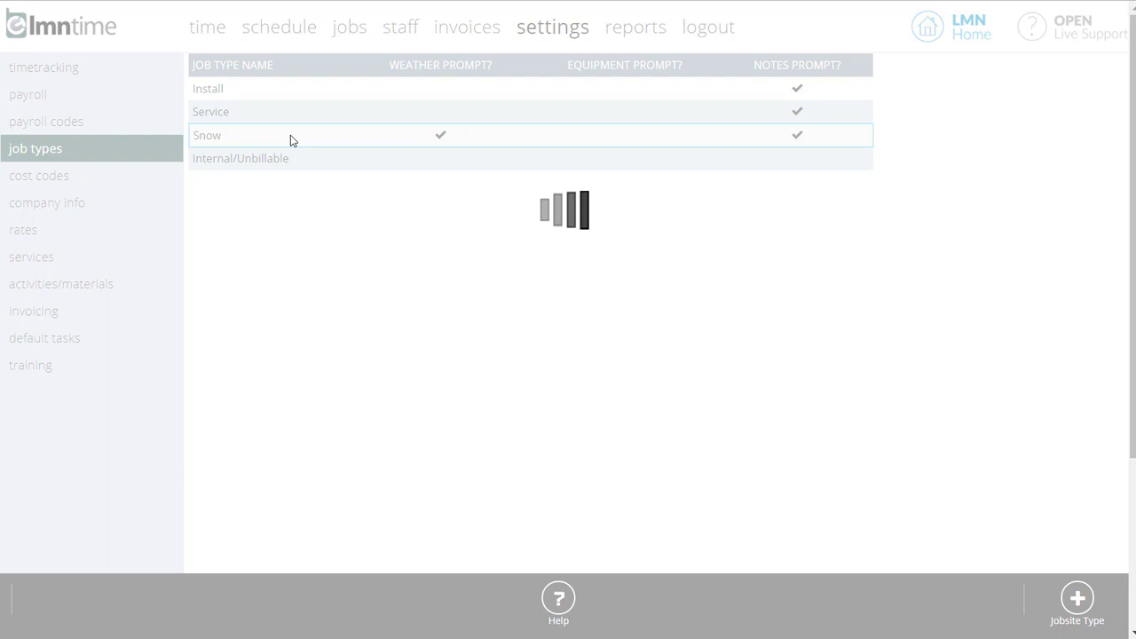
Show the Snow job type's default payroll codes: SnowWages, SnowWages-OT and SnowWages-Salary
left_click(206, 135)
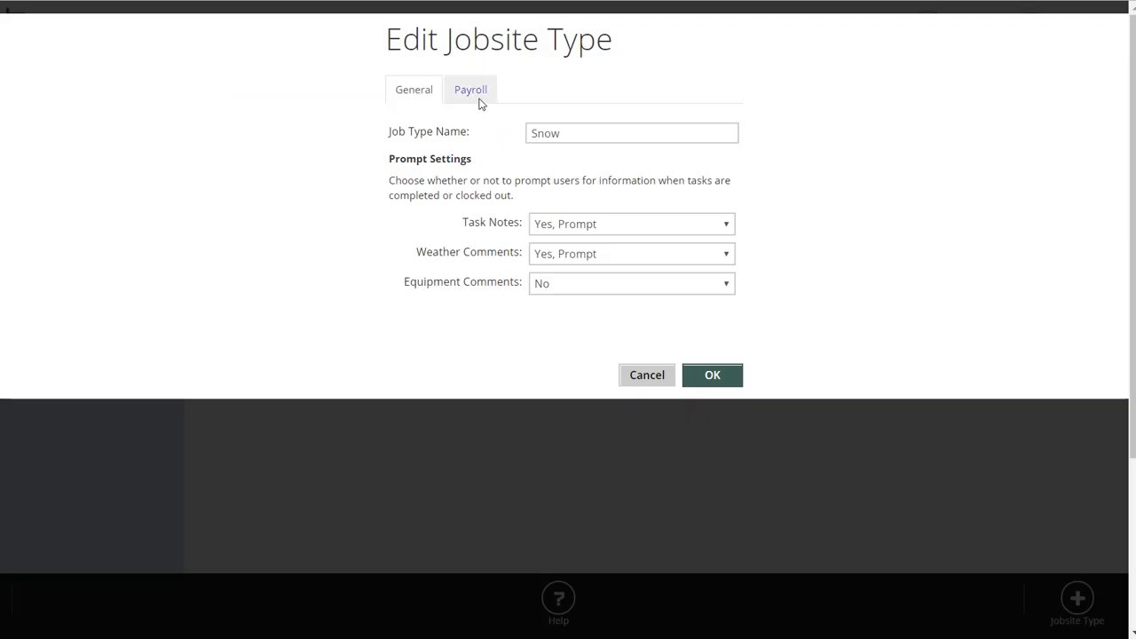
left_click(471, 89)
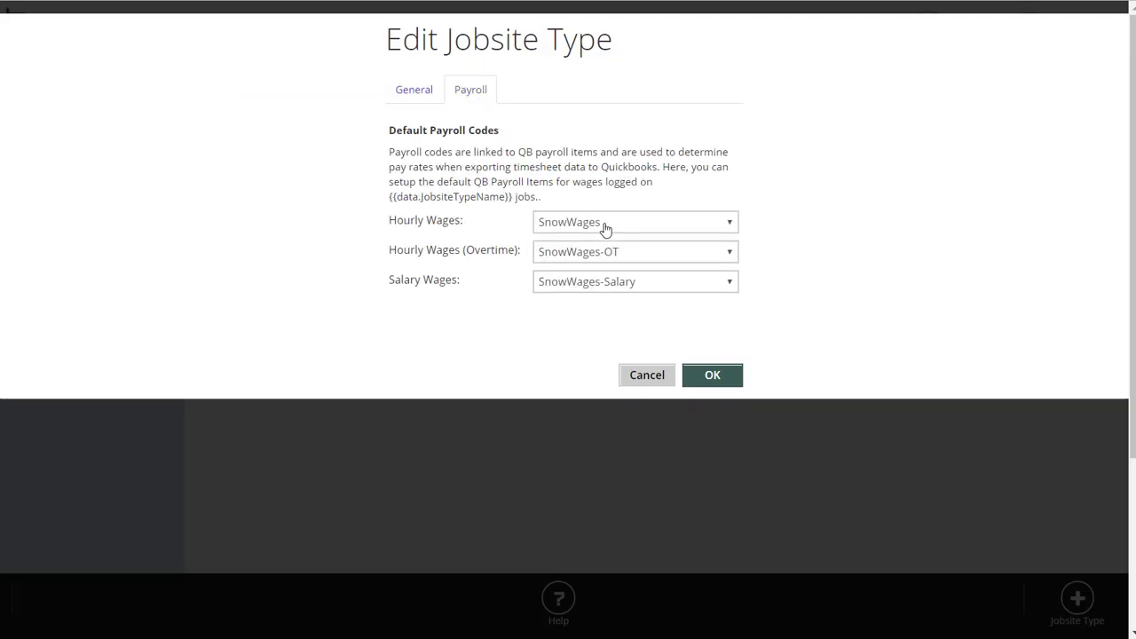
mouse_move(333, 153)
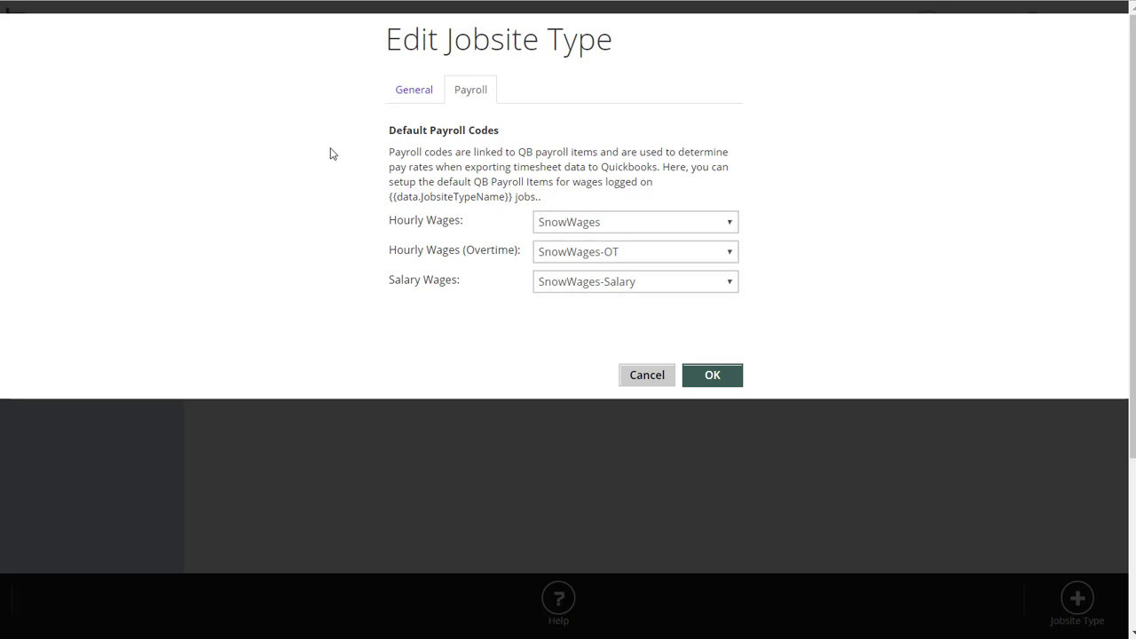
mouse_move(629, 299)
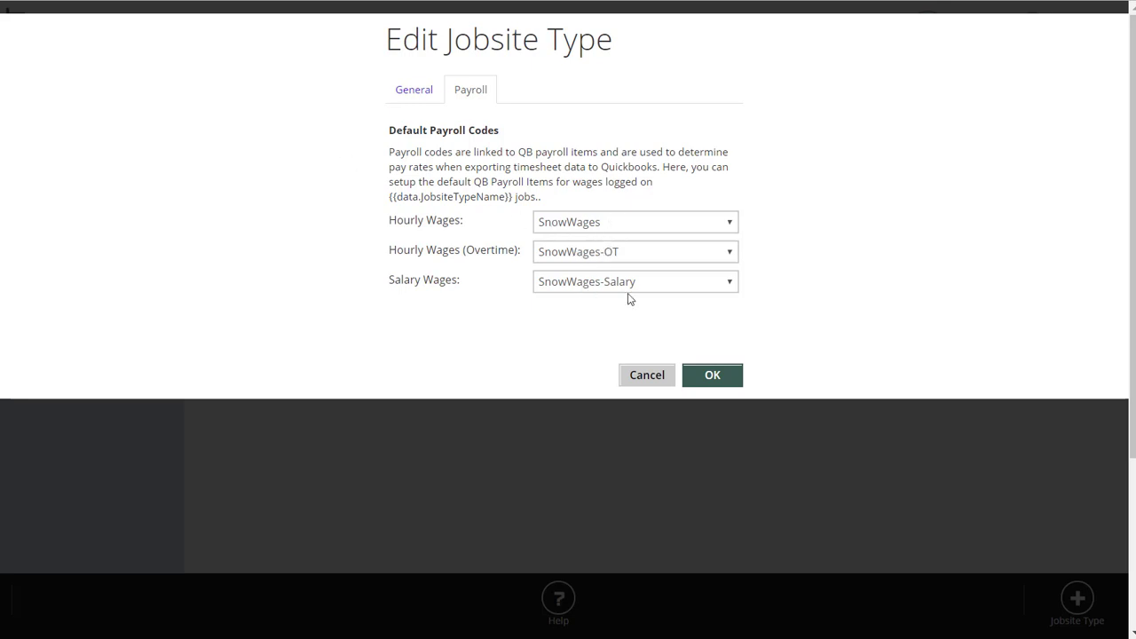
mouse_move(605, 284)
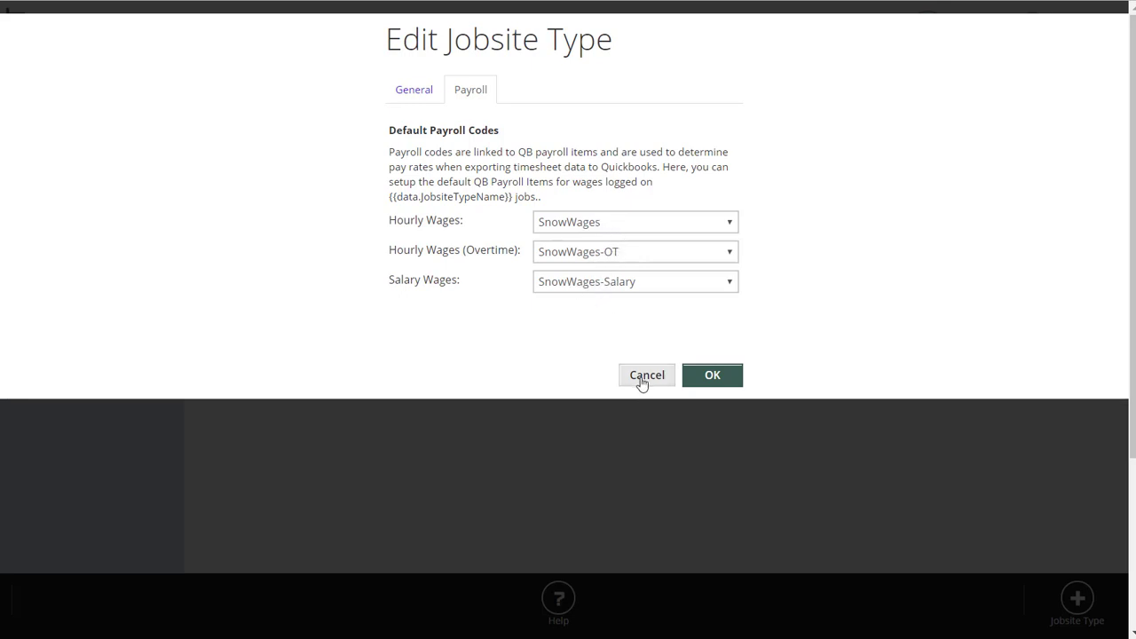
Close the Snow job type unsaved, check Service's default payroll codes, and return to payroll codes
left_click(646, 375)
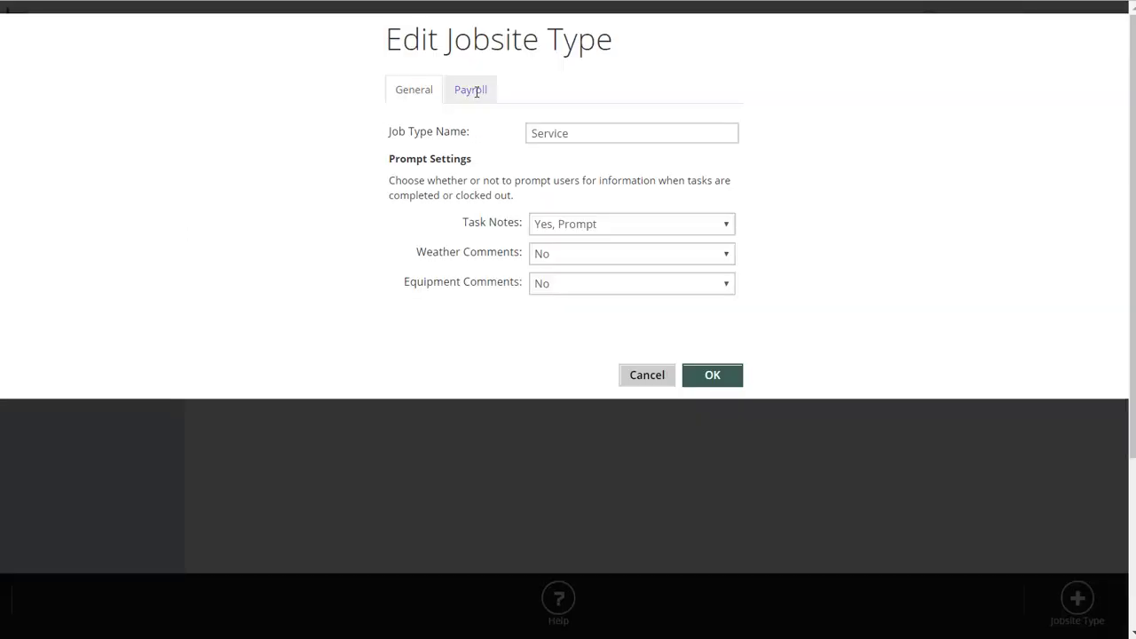
left_click(471, 89)
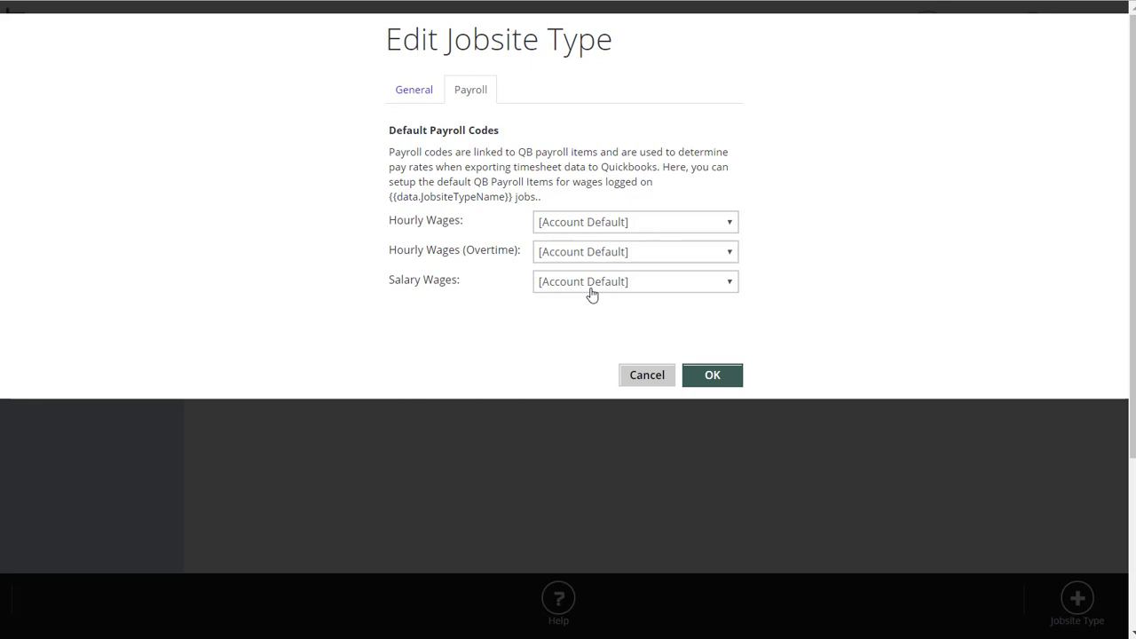
left_click(647, 374)
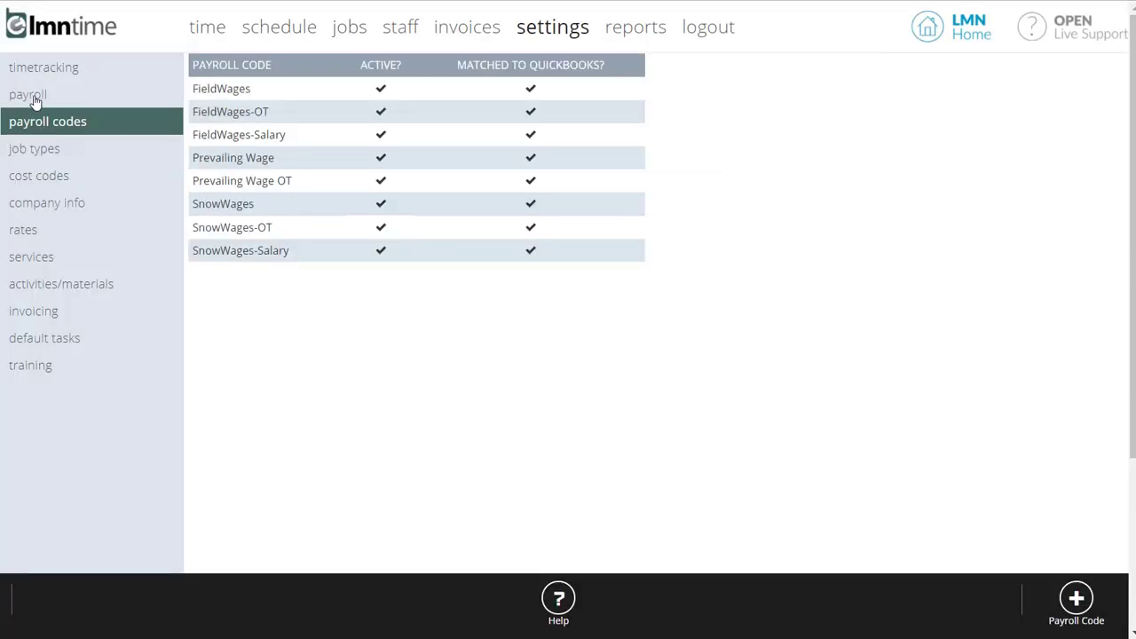
Show payroll settings with defaults FieldWages, FieldWages-OT and FieldWages-Salary
left_click(27, 95)
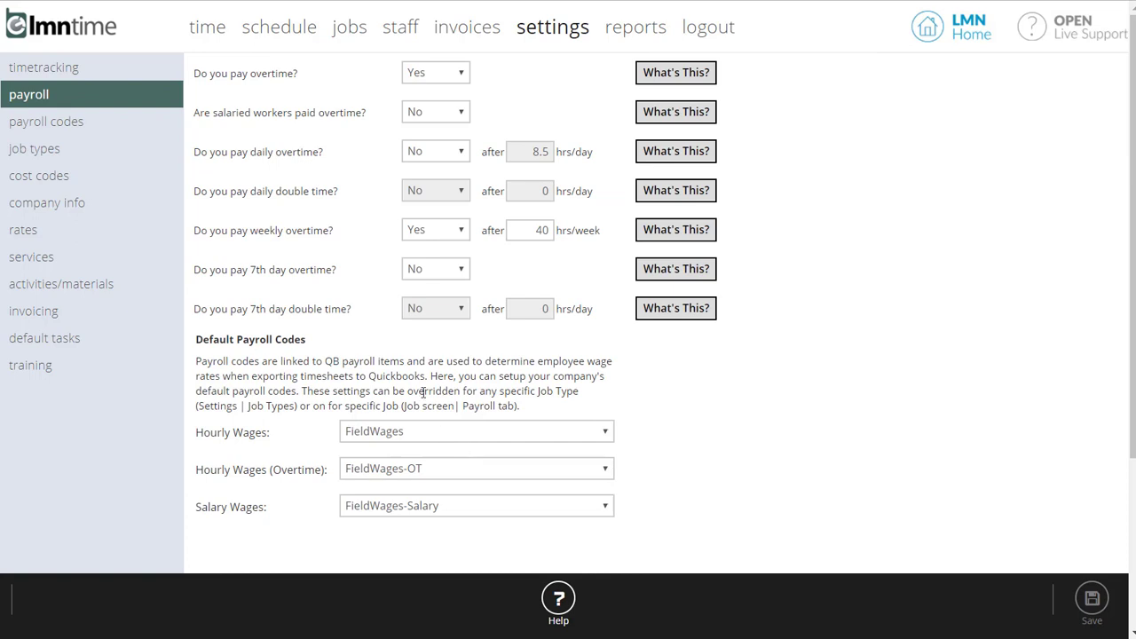
mouse_move(435, 520)
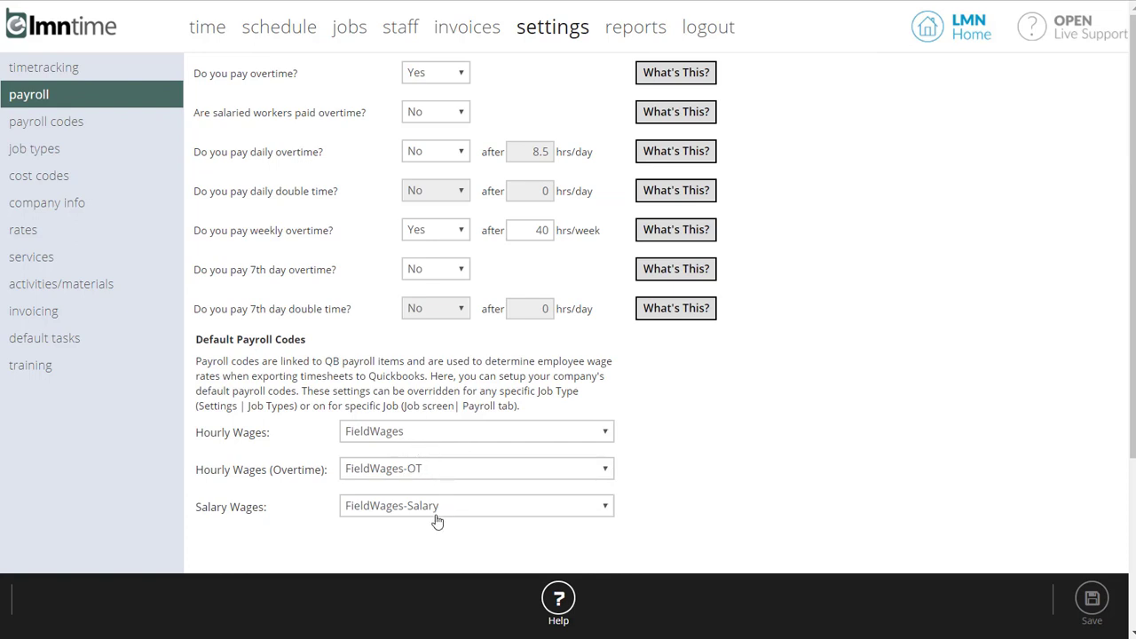
mouse_move(402, 471)
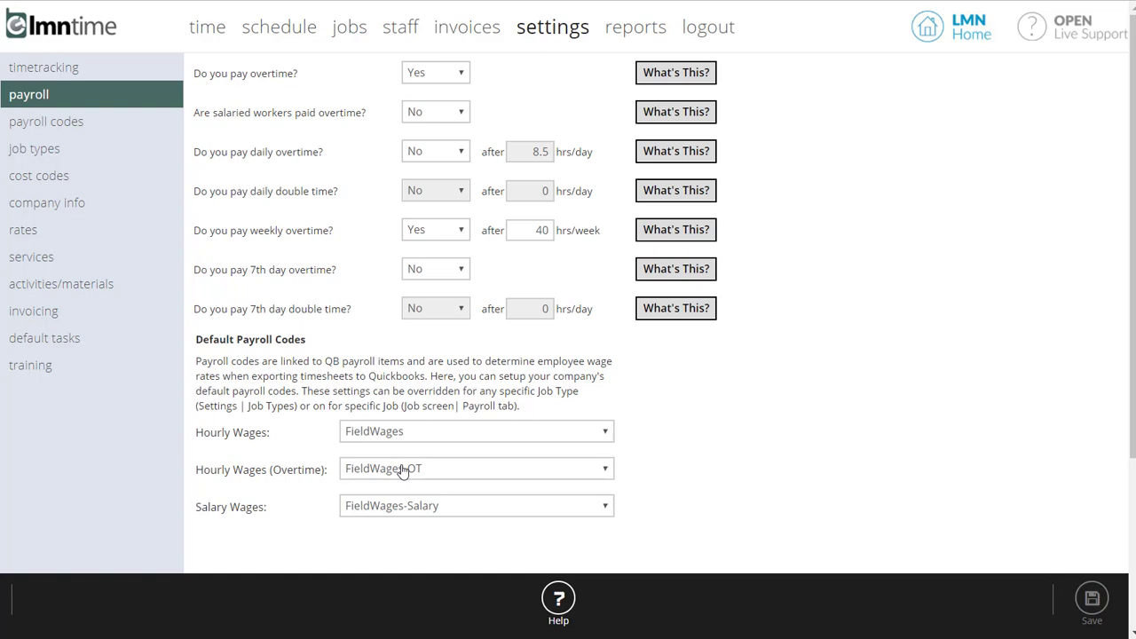
mouse_move(433, 480)
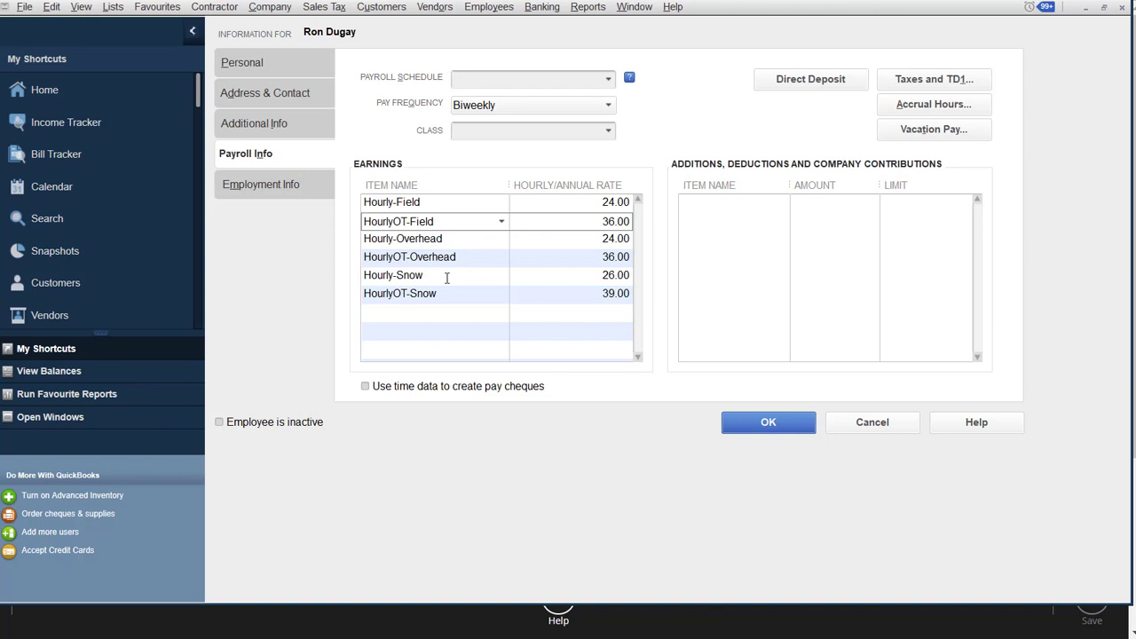
left_click(418, 276)
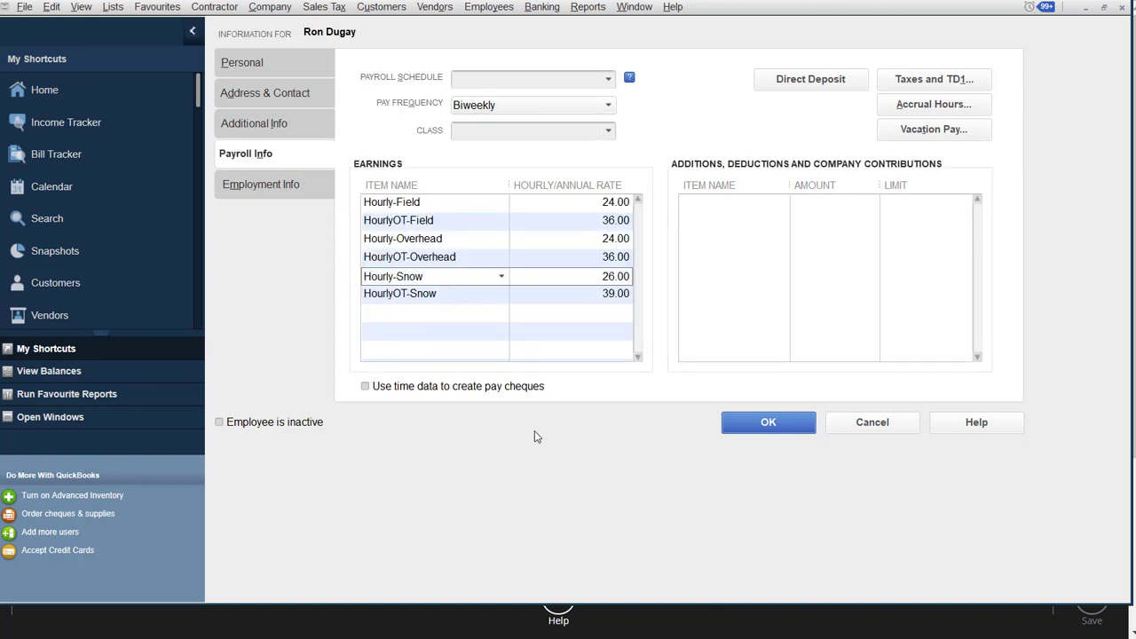
mouse_move(532, 435)
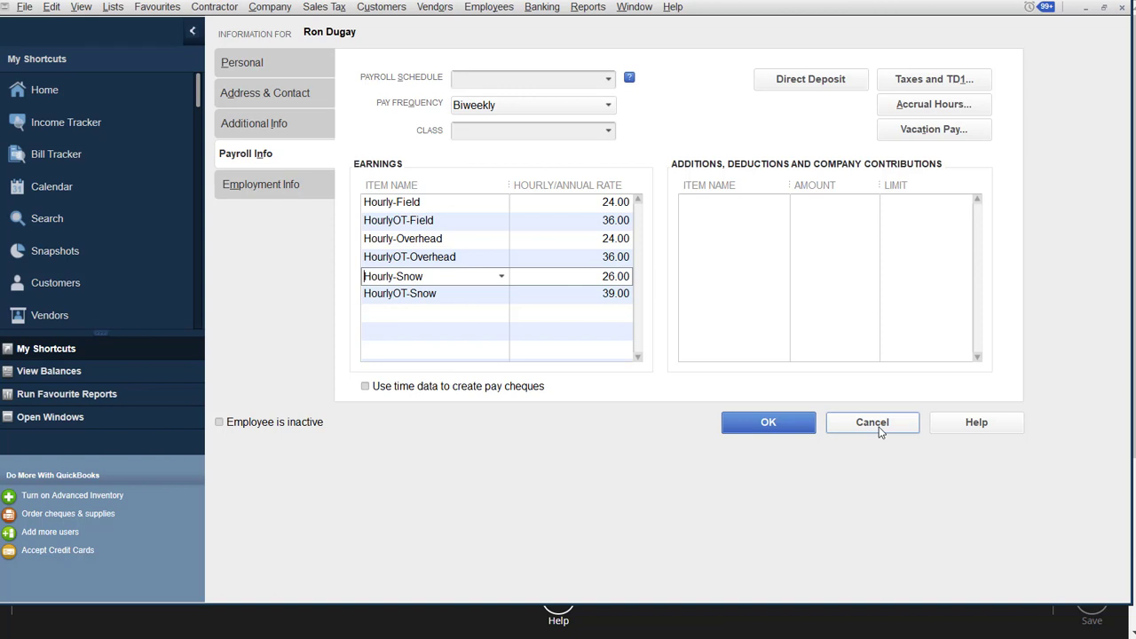
left_click(872, 421)
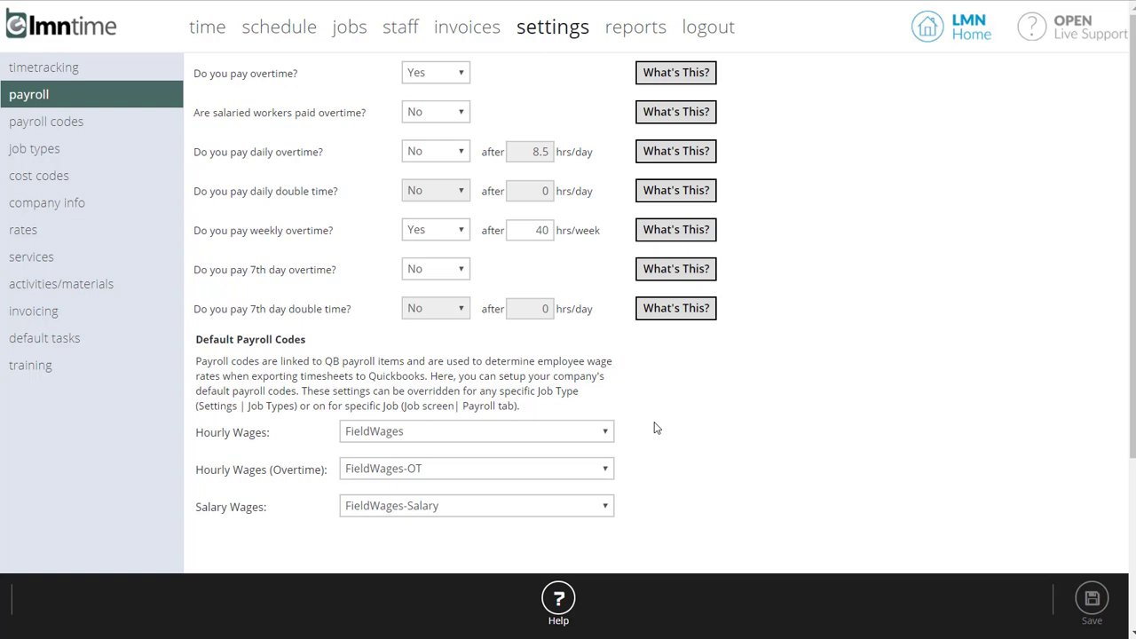
mouse_move(257, 630)
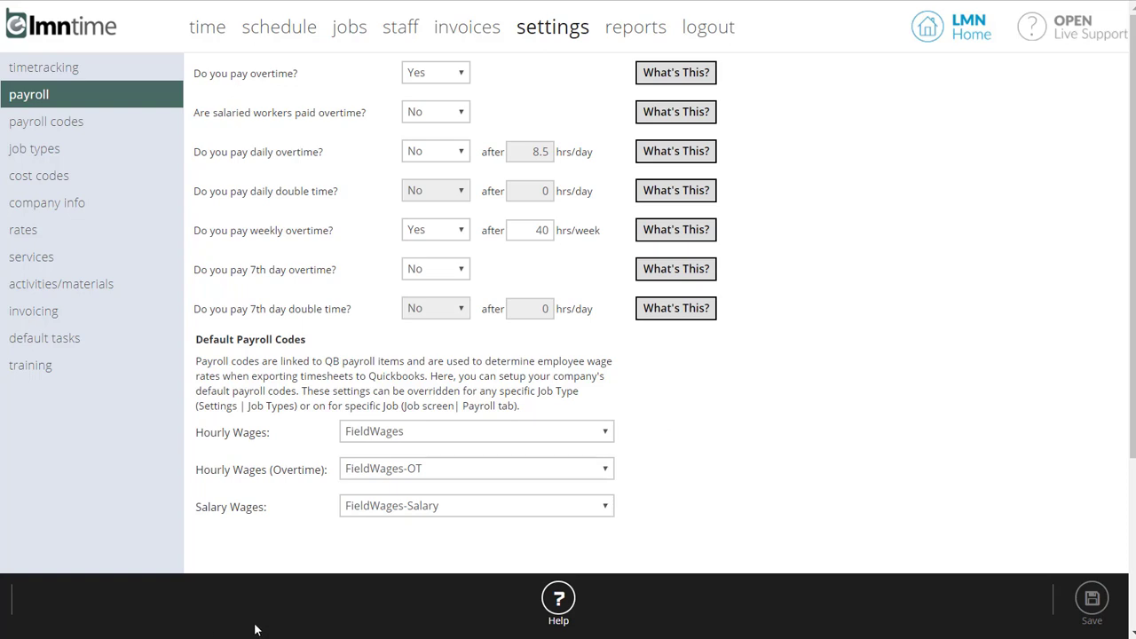
mouse_move(241, 622)
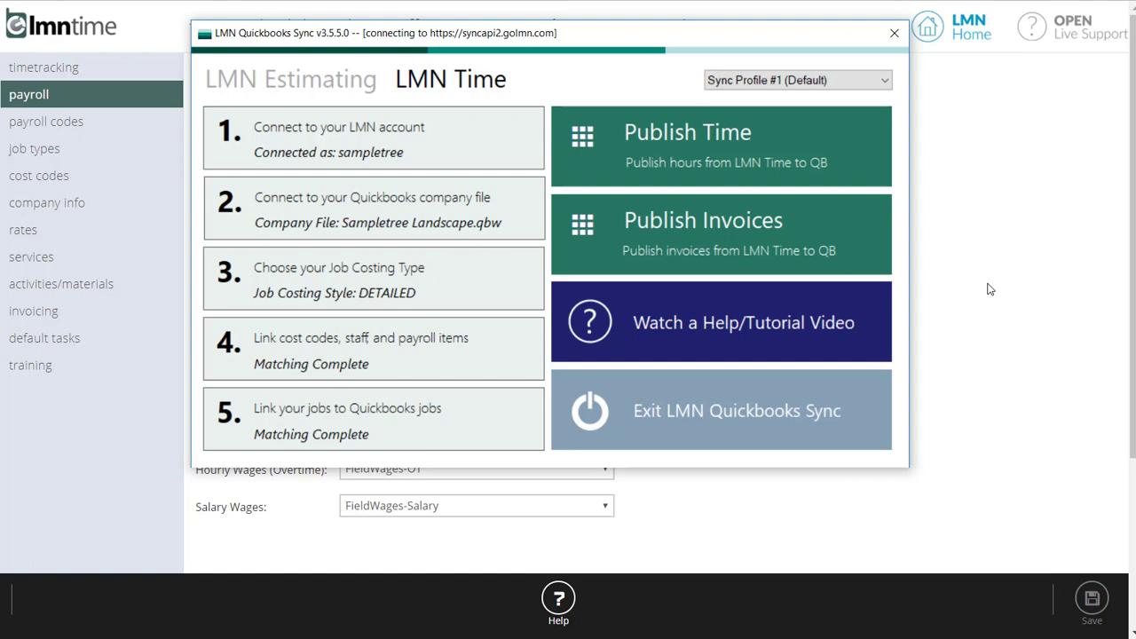
mouse_move(557, 63)
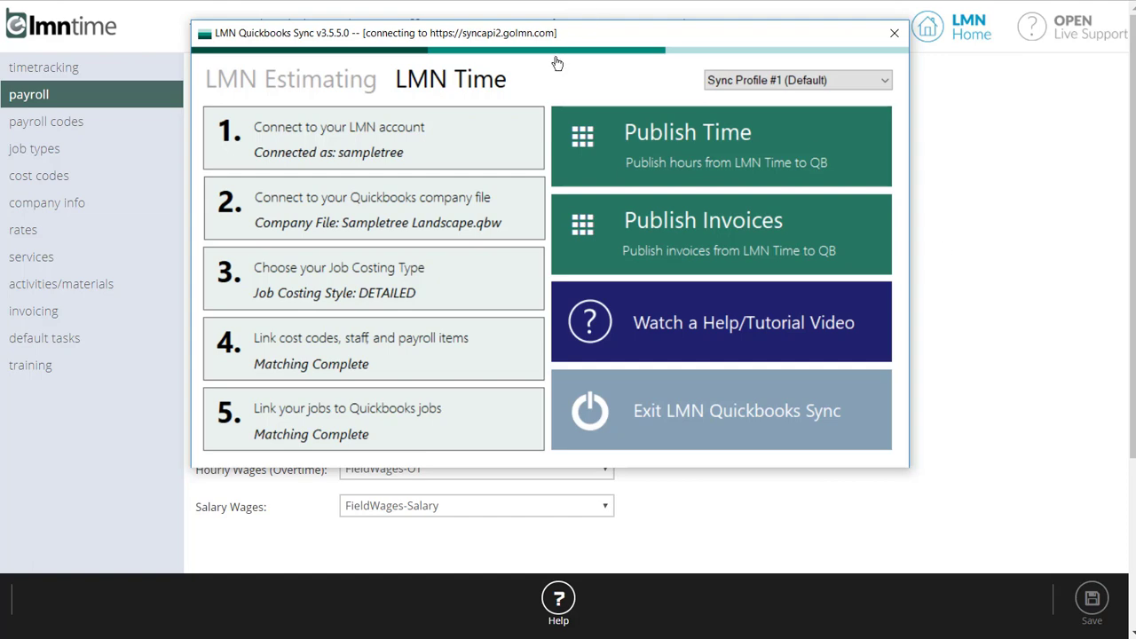
View the LMN Estimating sync options, then return to the LMN Time options
left_click(290, 79)
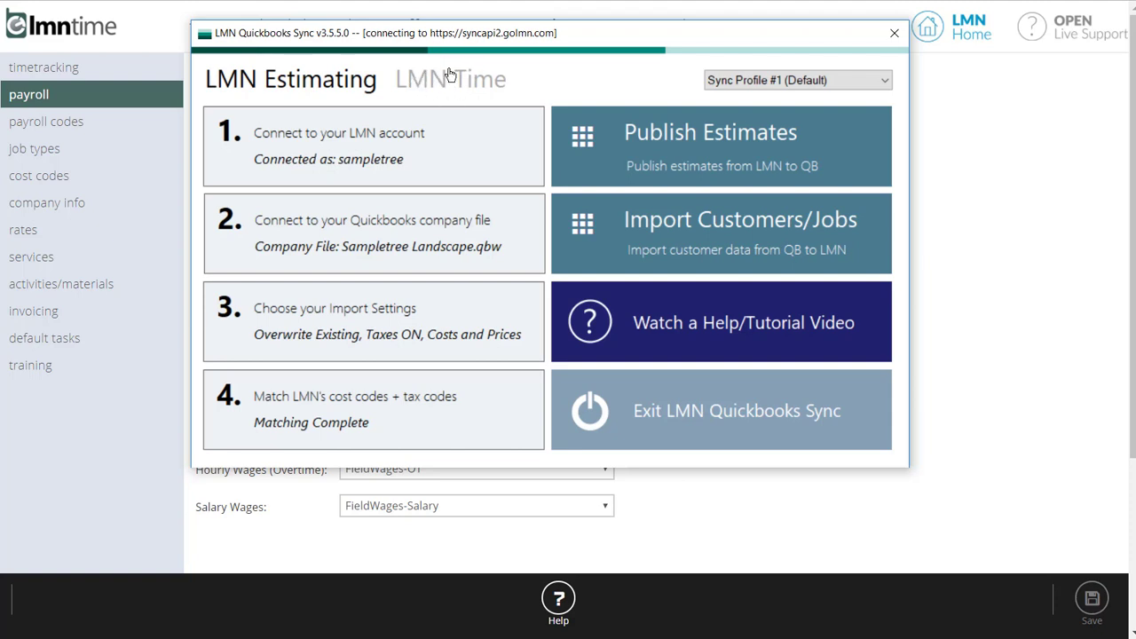
left_click(450, 79)
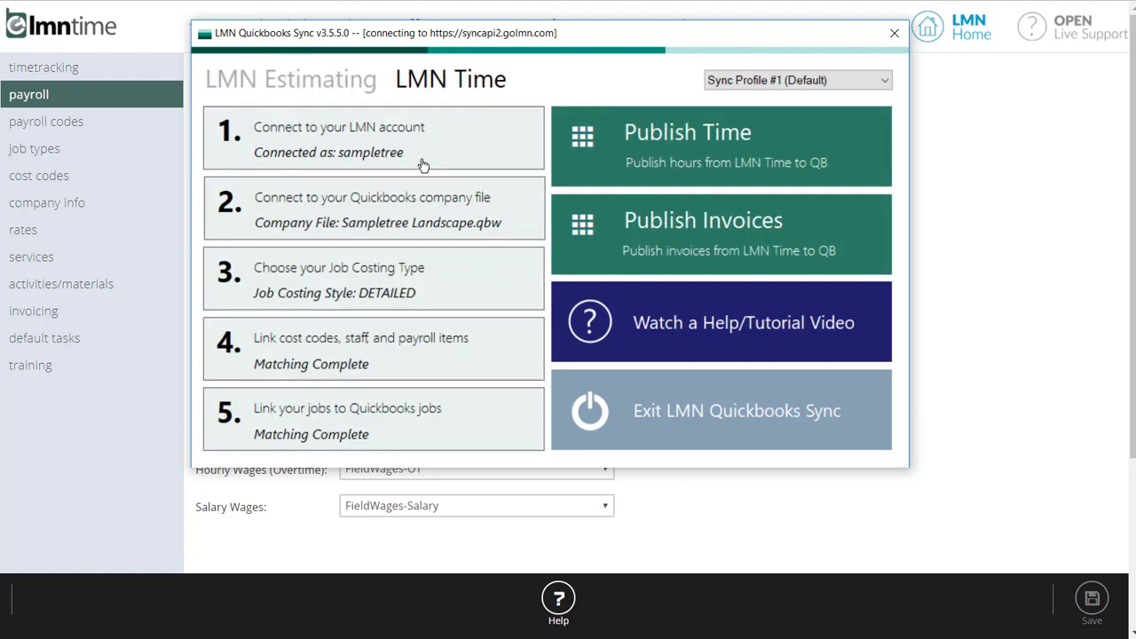
mouse_move(681, 154)
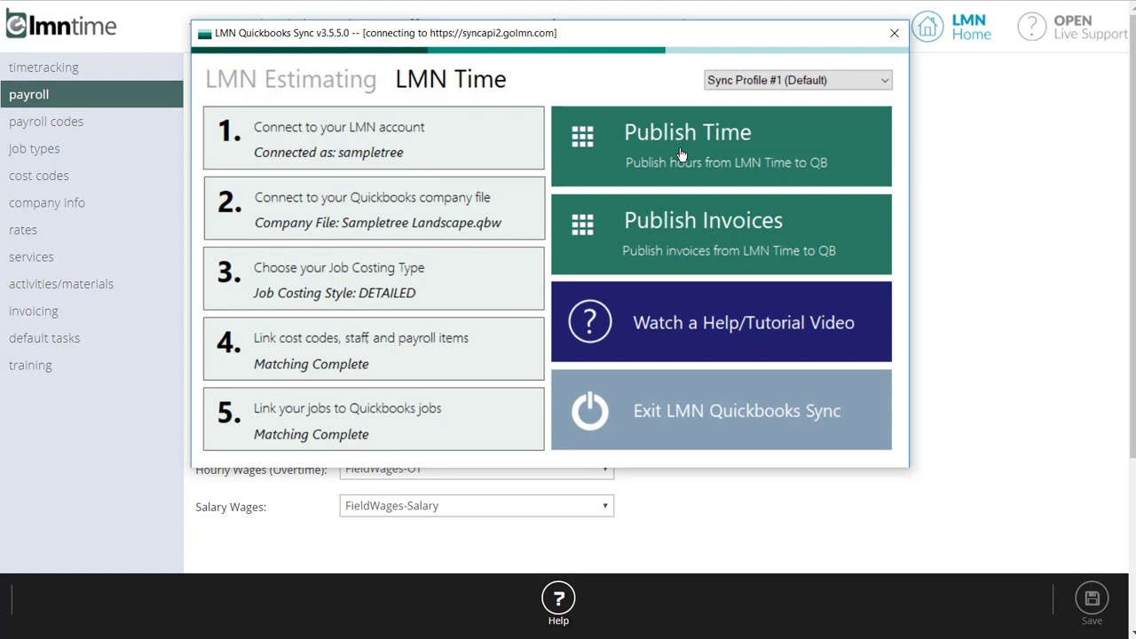
mouse_move(651, 139)
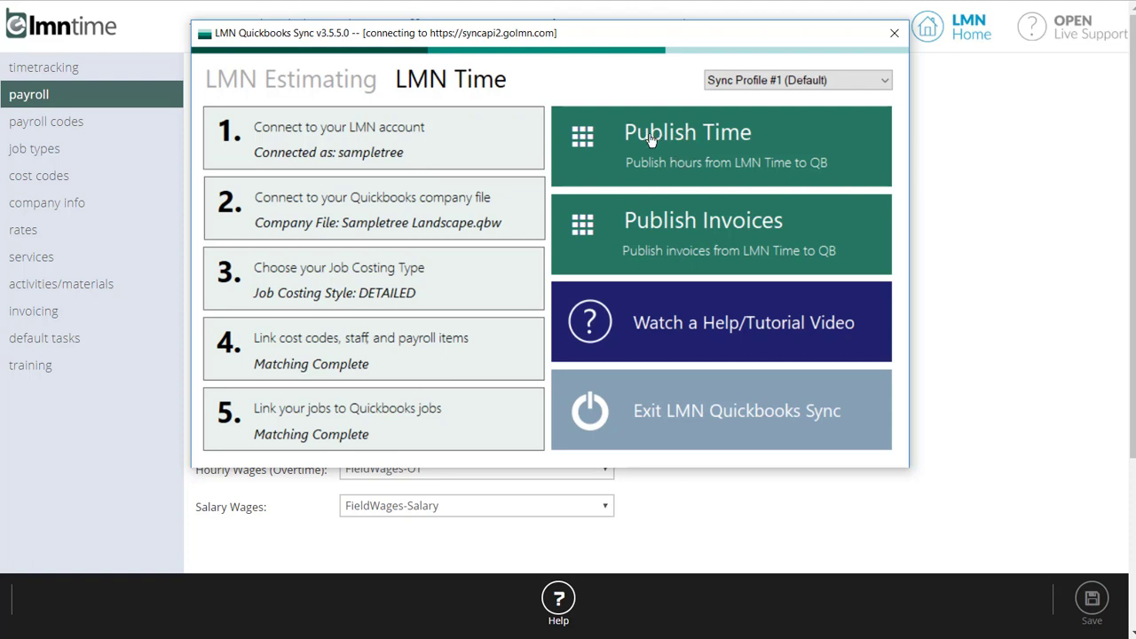
mouse_move(662, 133)
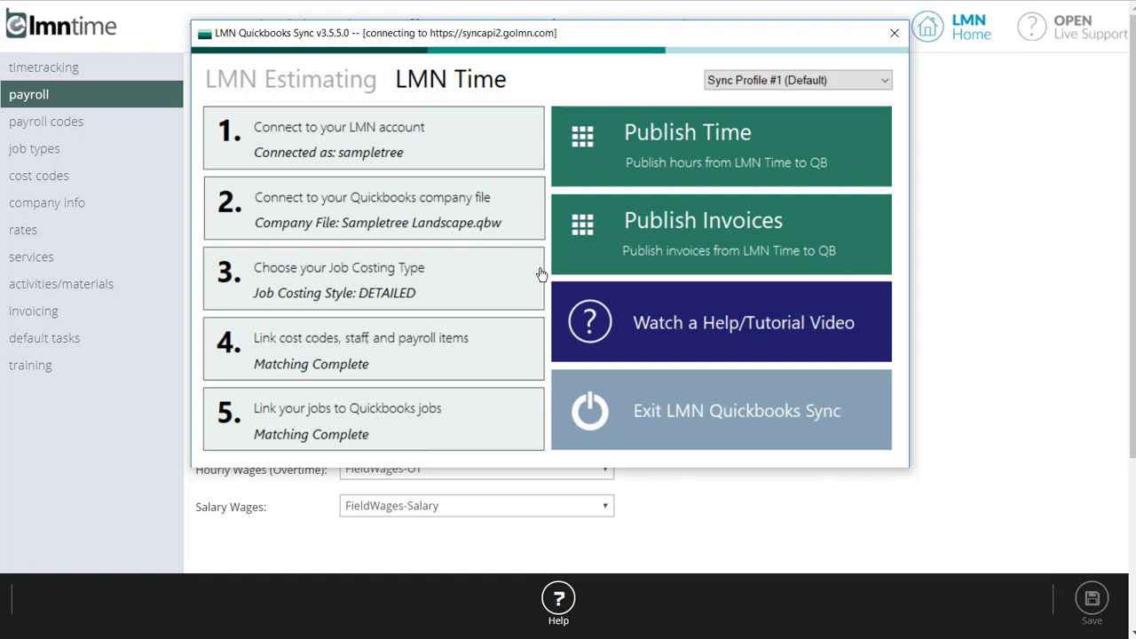
Try Simple job costing, then switch back to and keep Detailed job costing
left_click(373, 277)
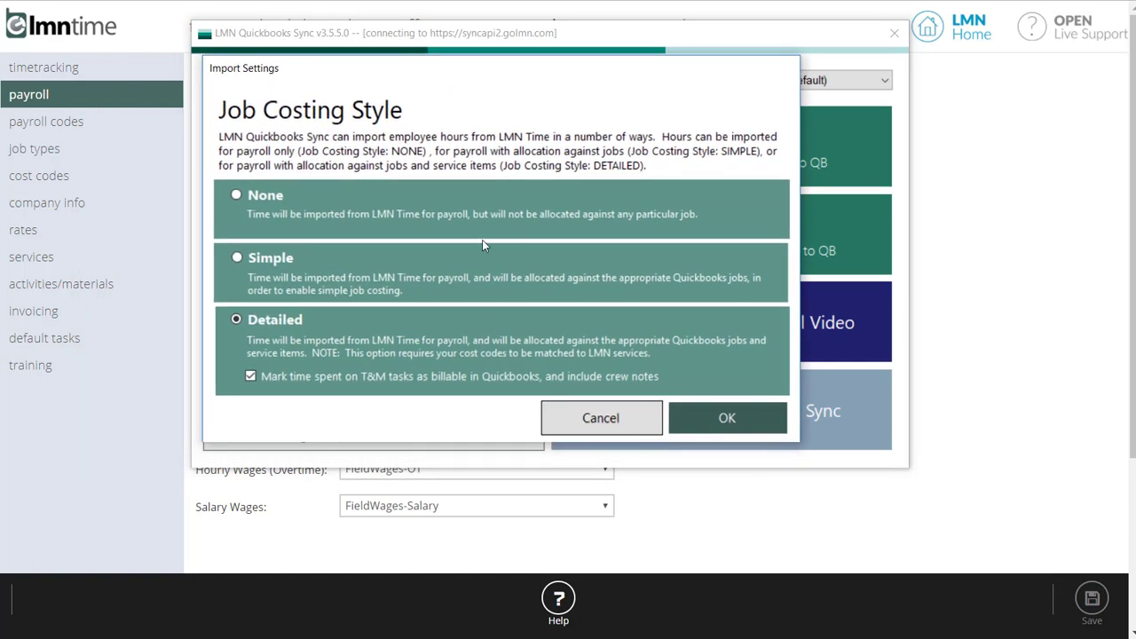
mouse_move(286, 213)
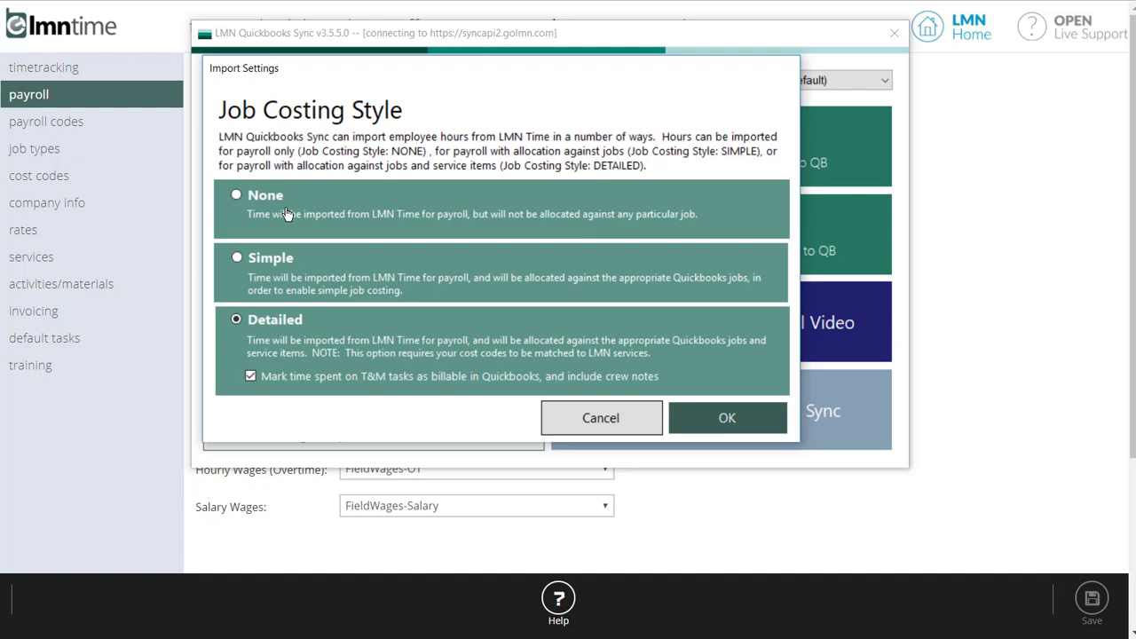
mouse_move(308, 211)
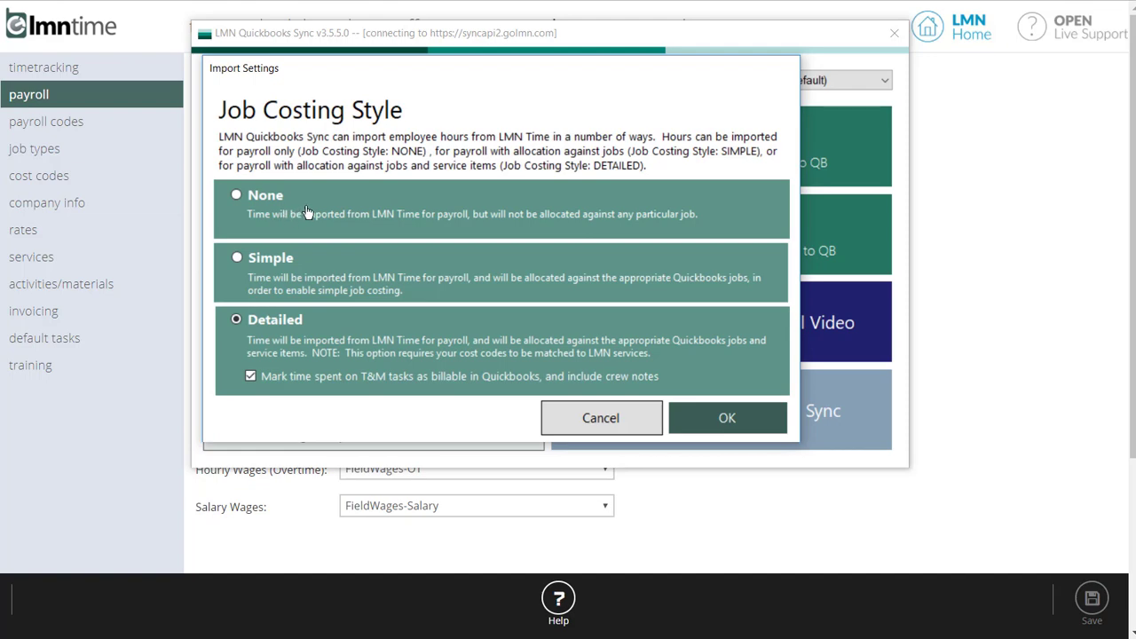
left_click(236, 257)
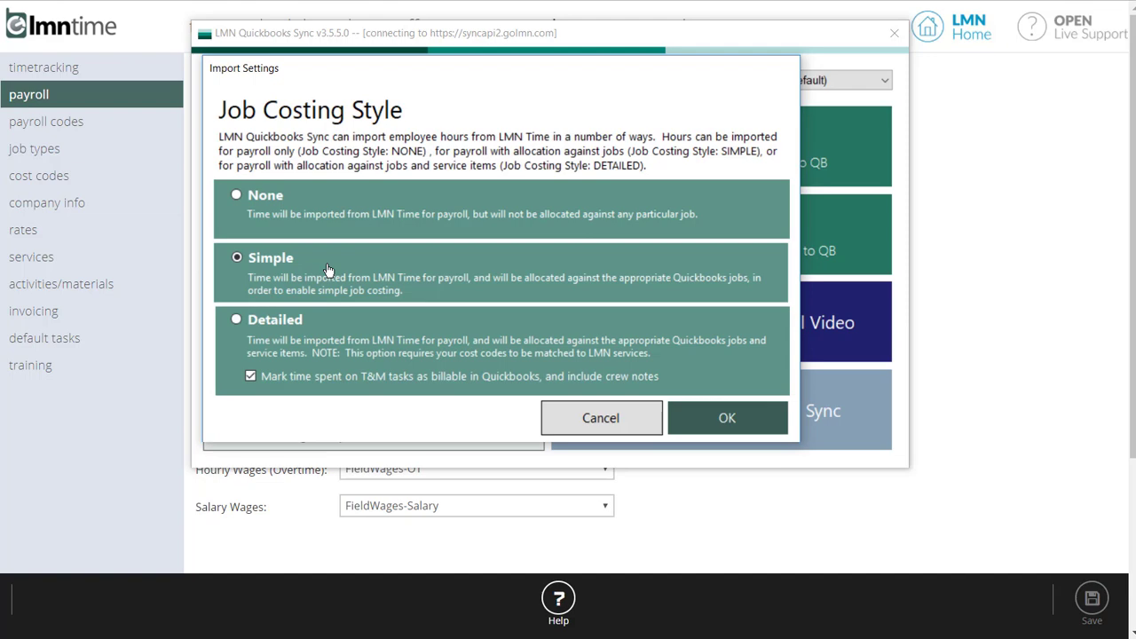
mouse_move(261, 309)
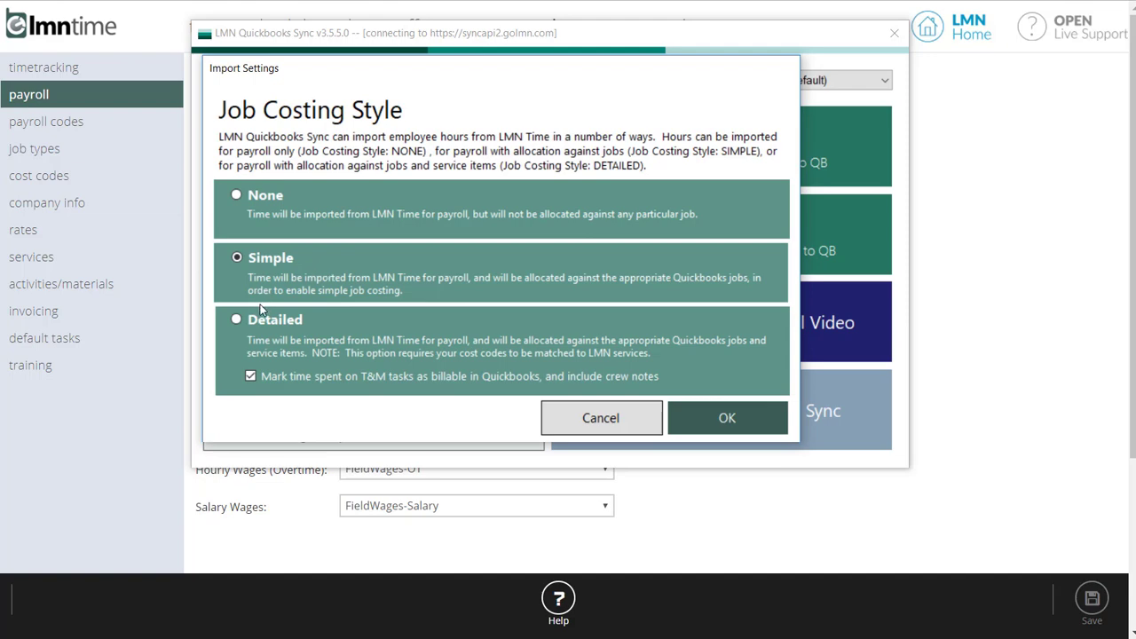
left_click(236, 319)
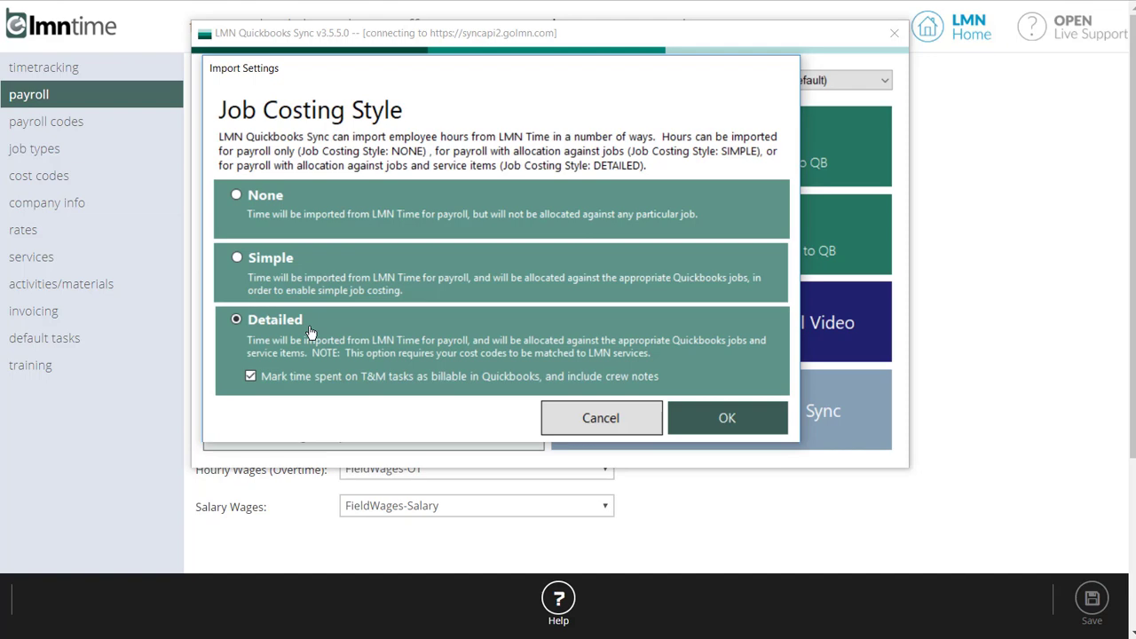
left_click(726, 417)
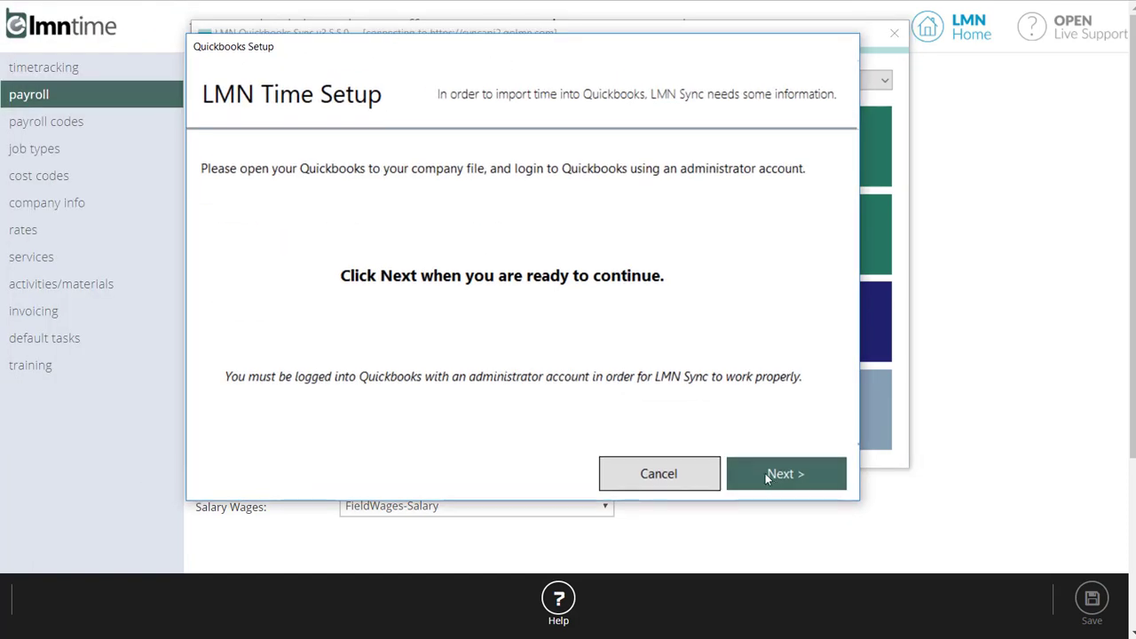
Continue past the QuickBooks login reminder to complete the LMN Time setup
left_click(786, 474)
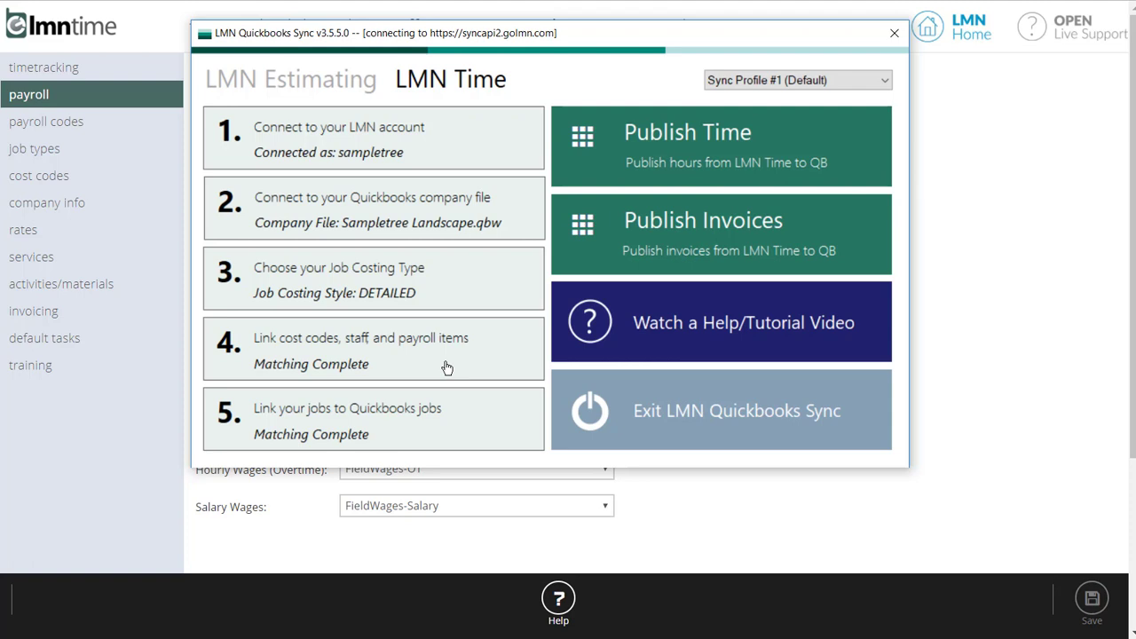
mouse_move(449, 200)
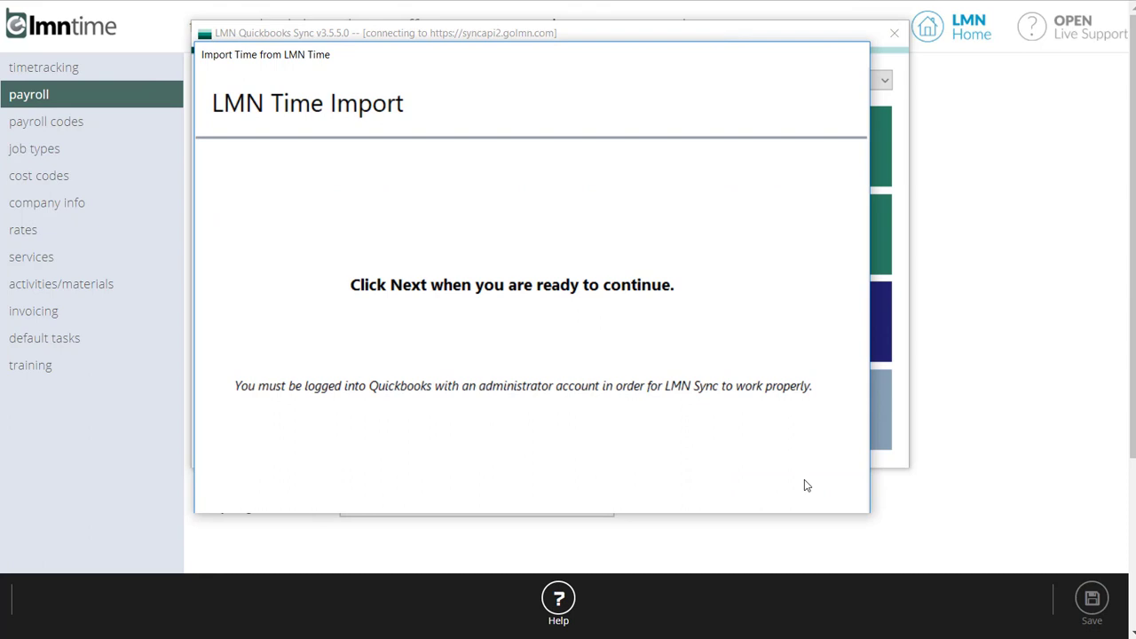
Import time for the week starting Sun Apr 1, 2018
left_click(796, 483)
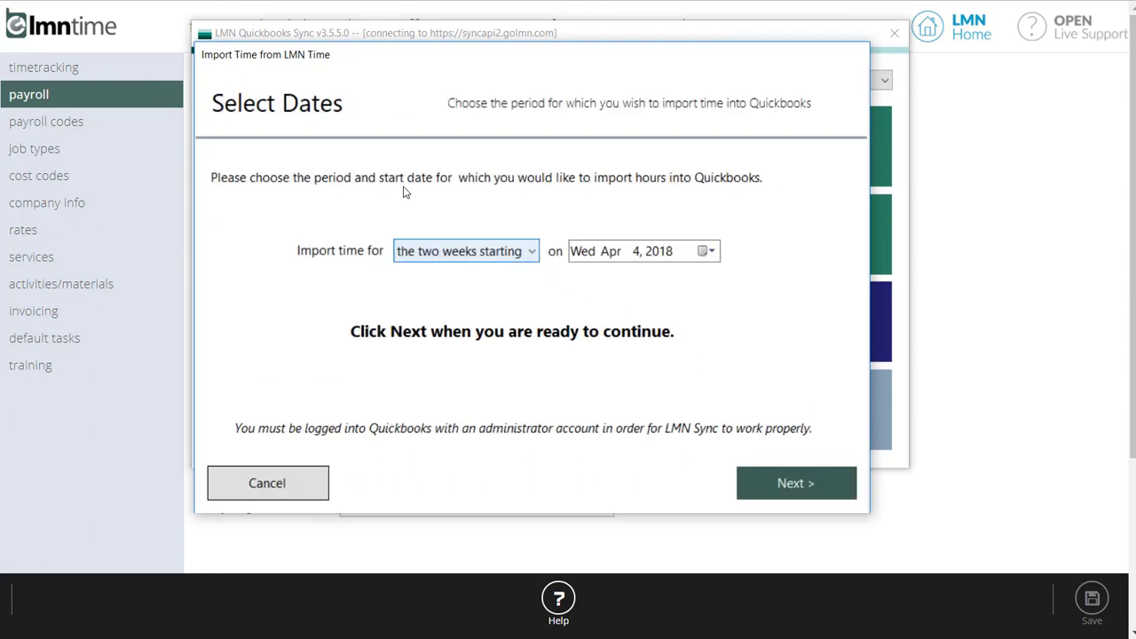
left_click(464, 250)
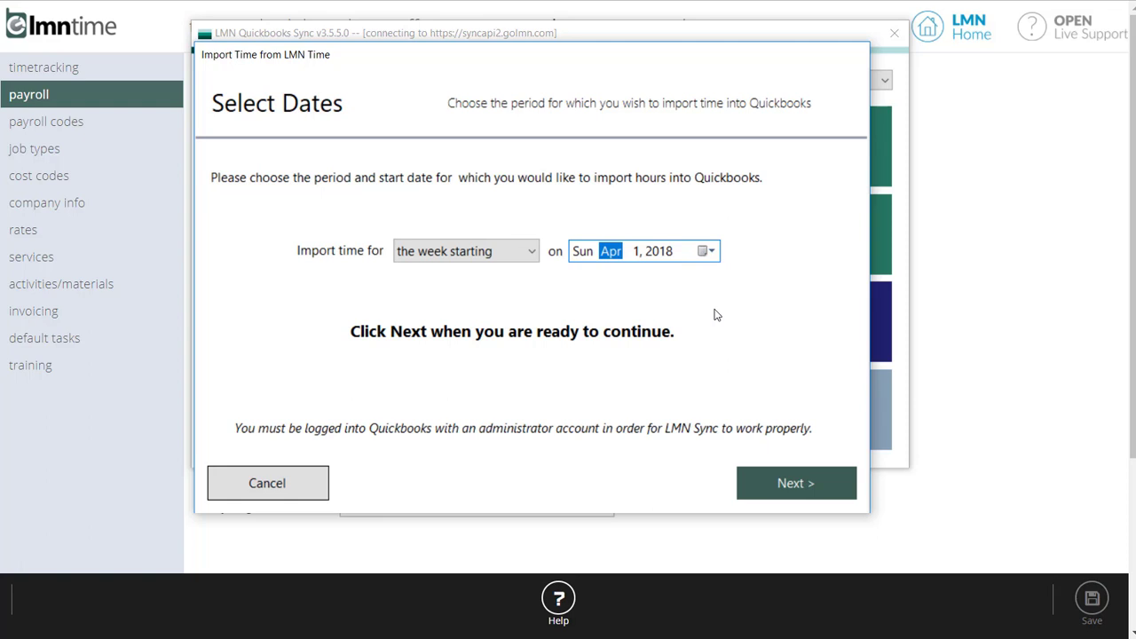
mouse_move(761, 396)
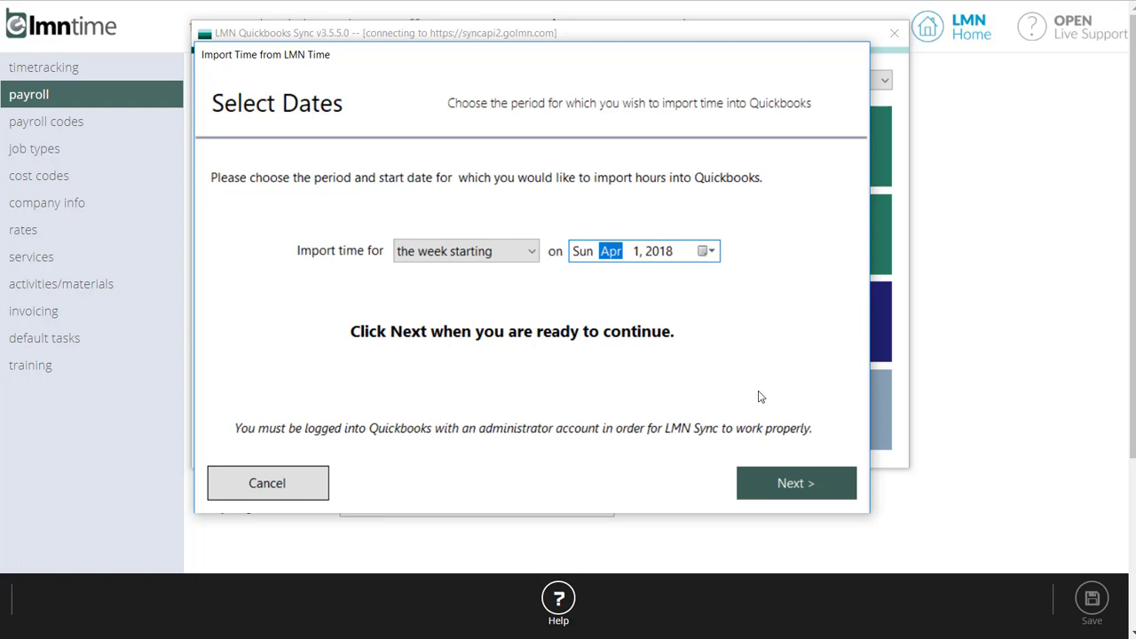
left_click(796, 483)
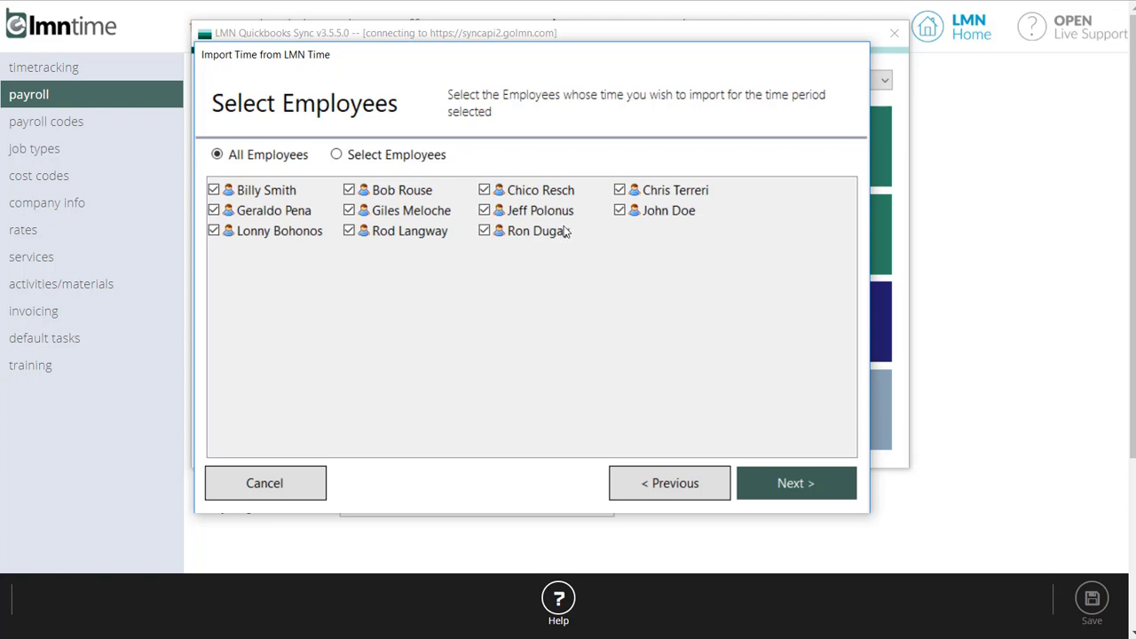
Keep All Employees selected and confirm deleting existing time for that week
left_click(796, 483)
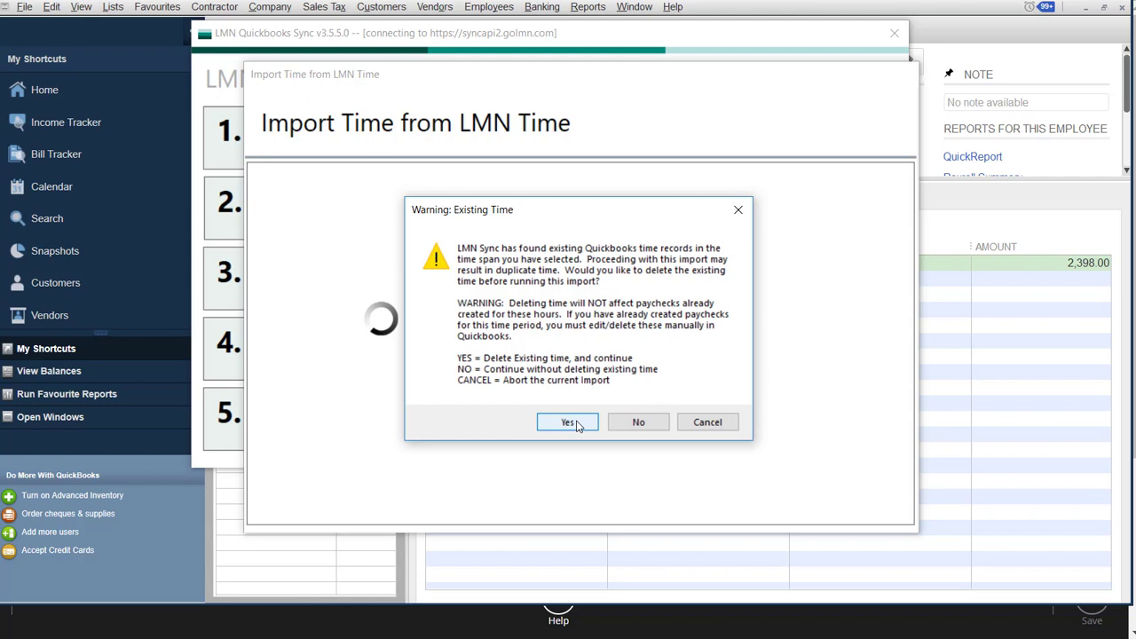
left_click(568, 422)
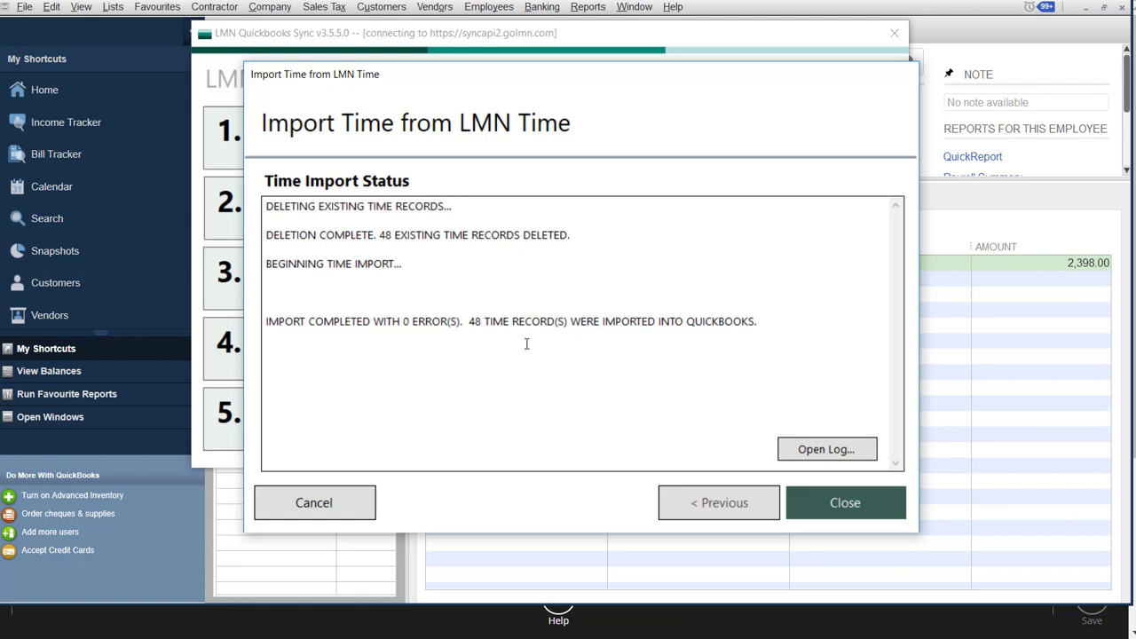
mouse_move(500, 334)
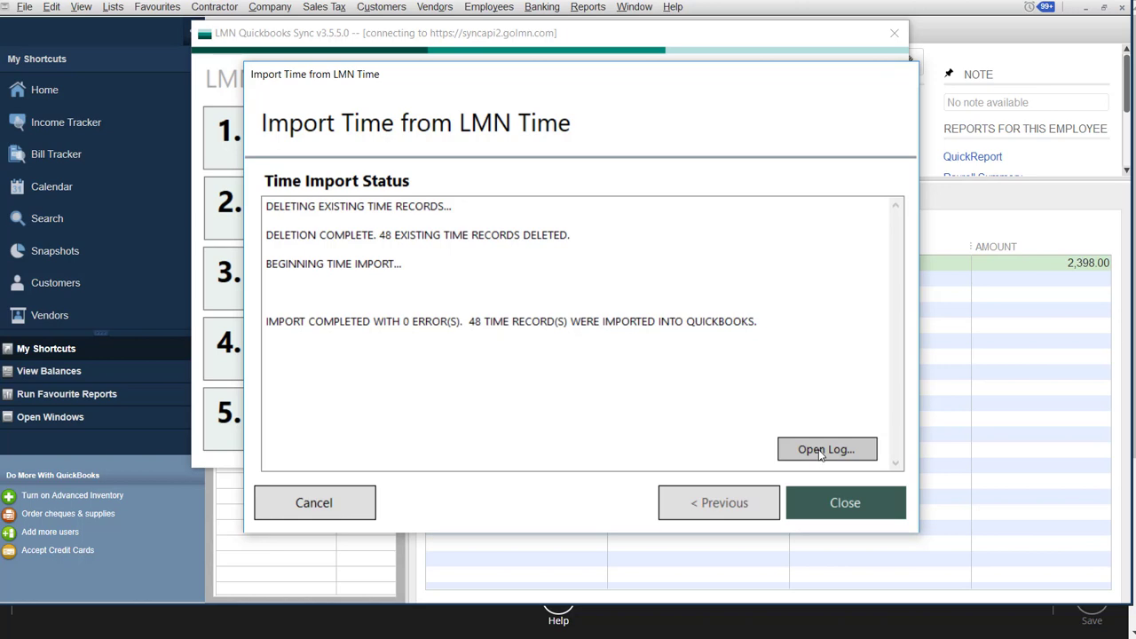
View the 48-record import log in Notepad, then close the importer
left_click(824, 449)
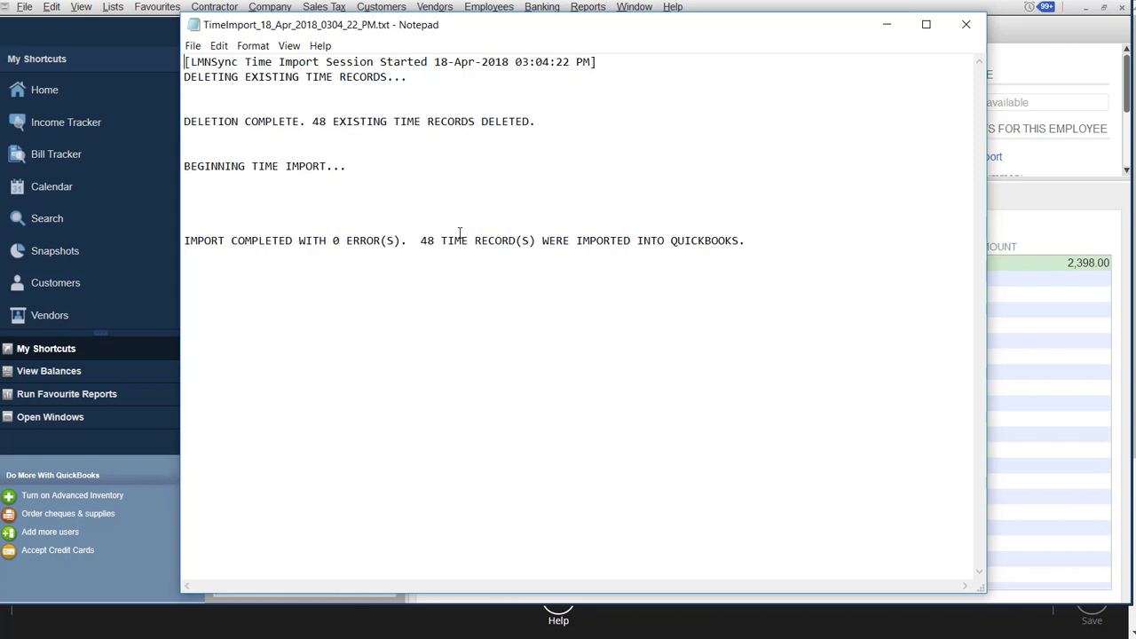
mouse_move(535, 179)
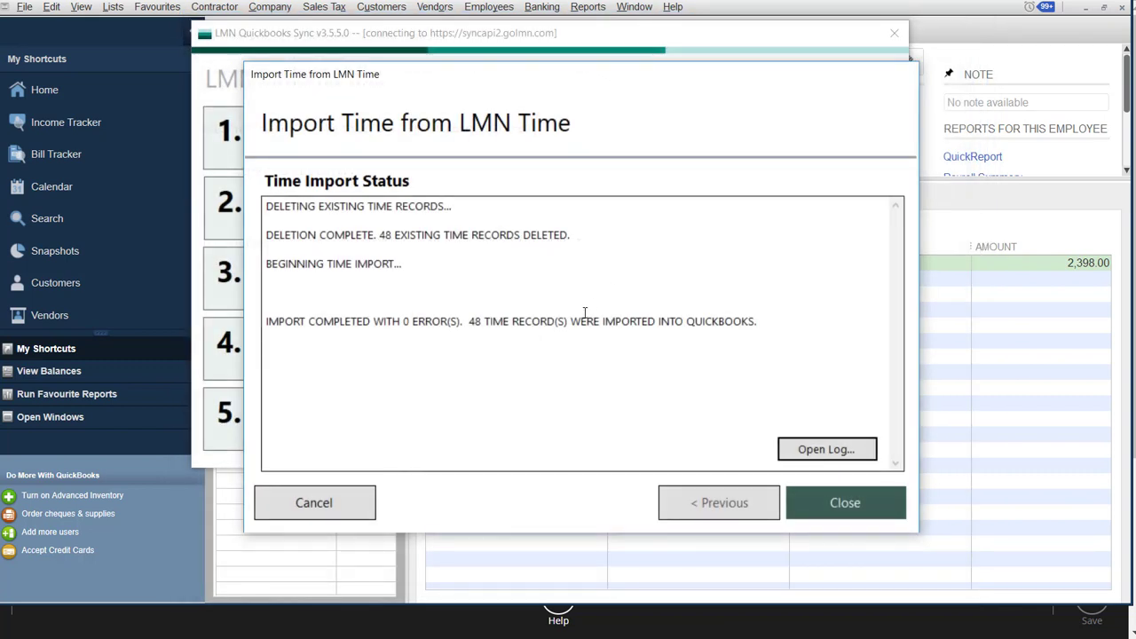
mouse_move(580, 305)
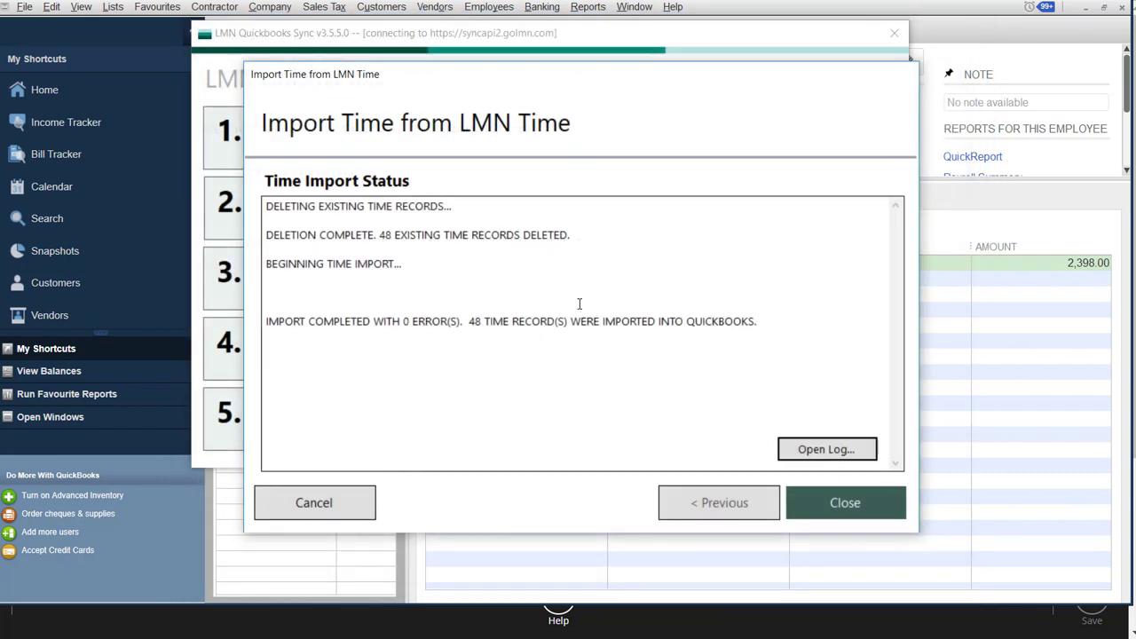
mouse_move(951, 335)
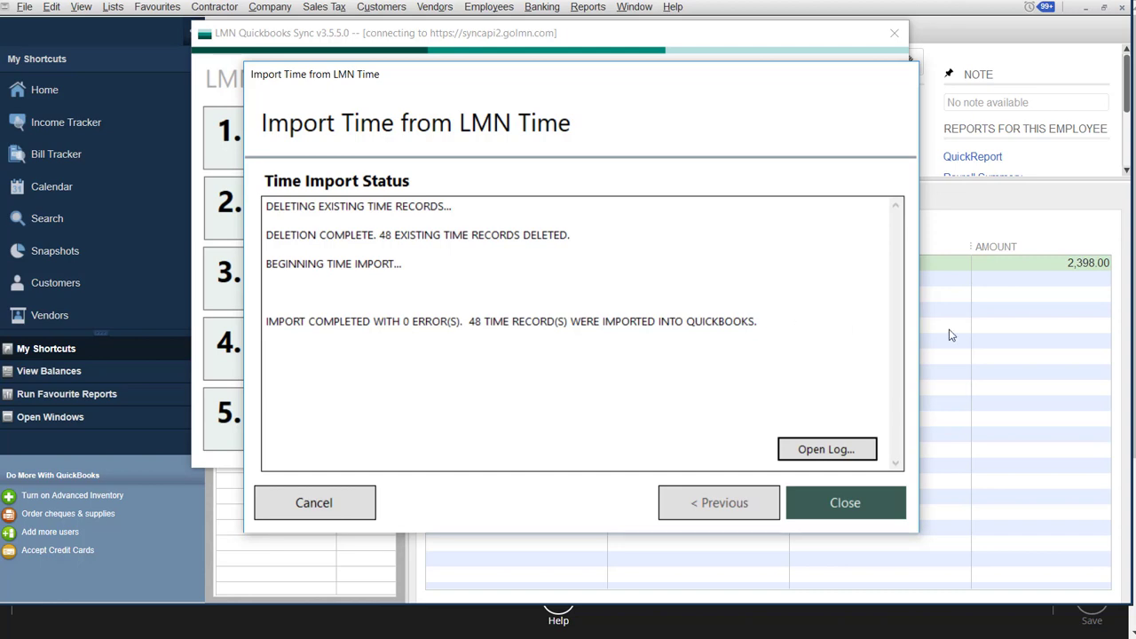
left_click(844, 502)
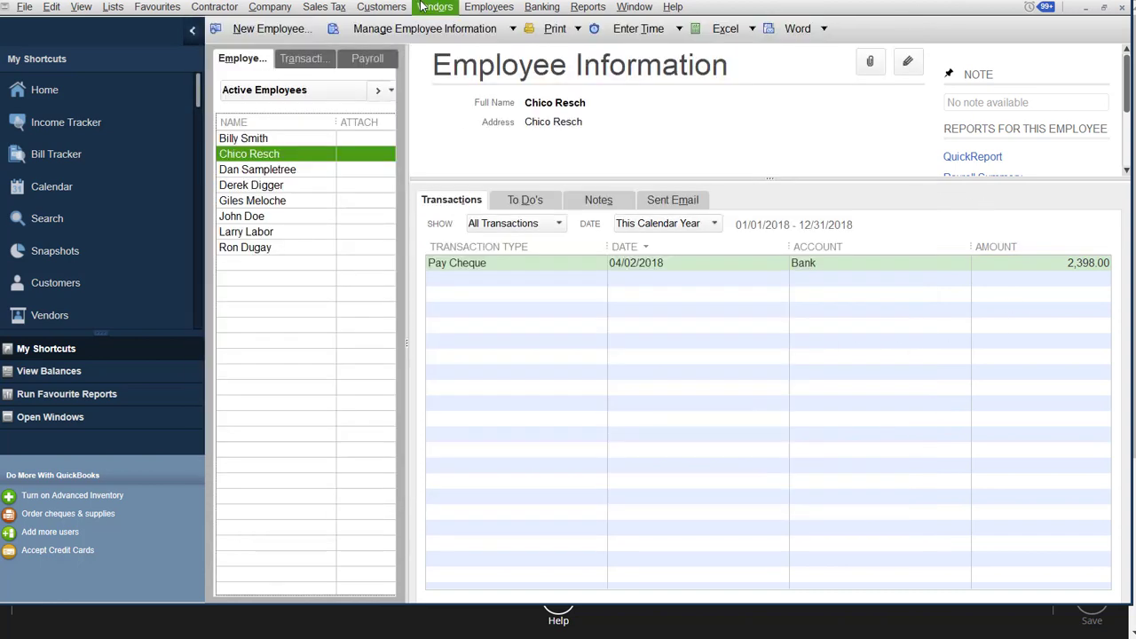
Open the weekly timesheet for Apr 2–8, 2018 and inspect Monday's 9:35 entry
left_click(489, 6)
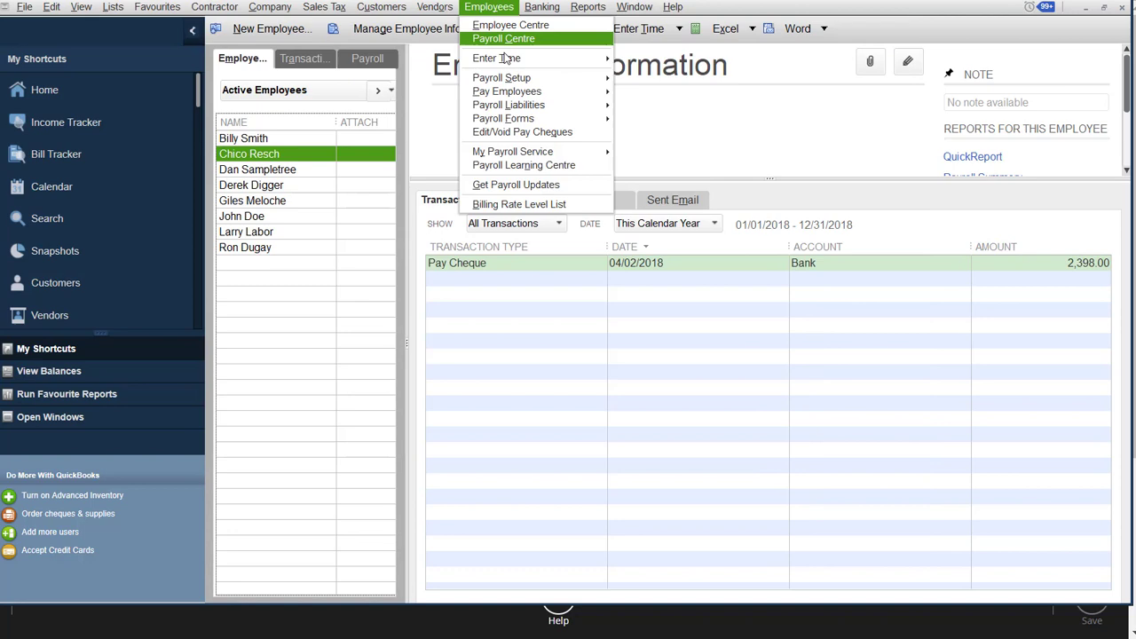
left_click(496, 57)
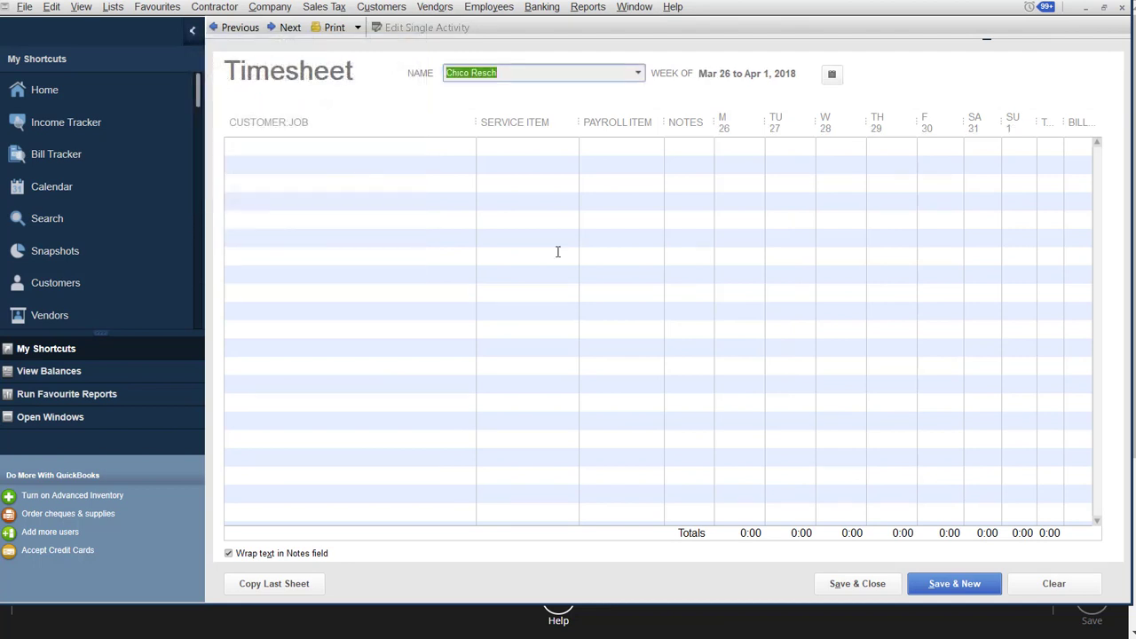
left_click(831, 73)
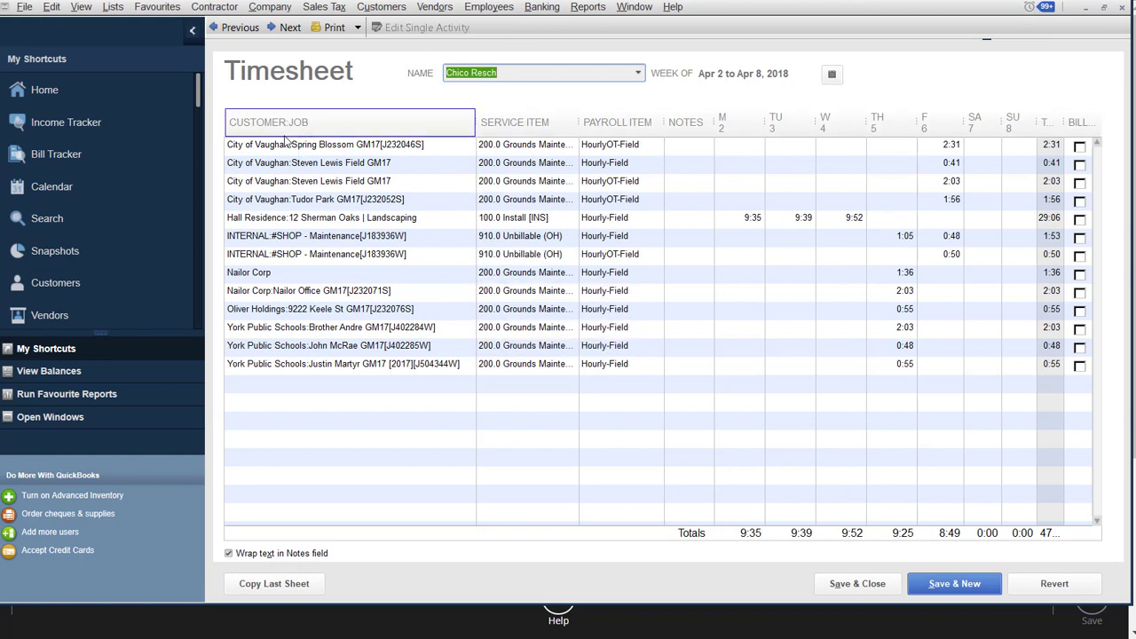
left_click(750, 218)
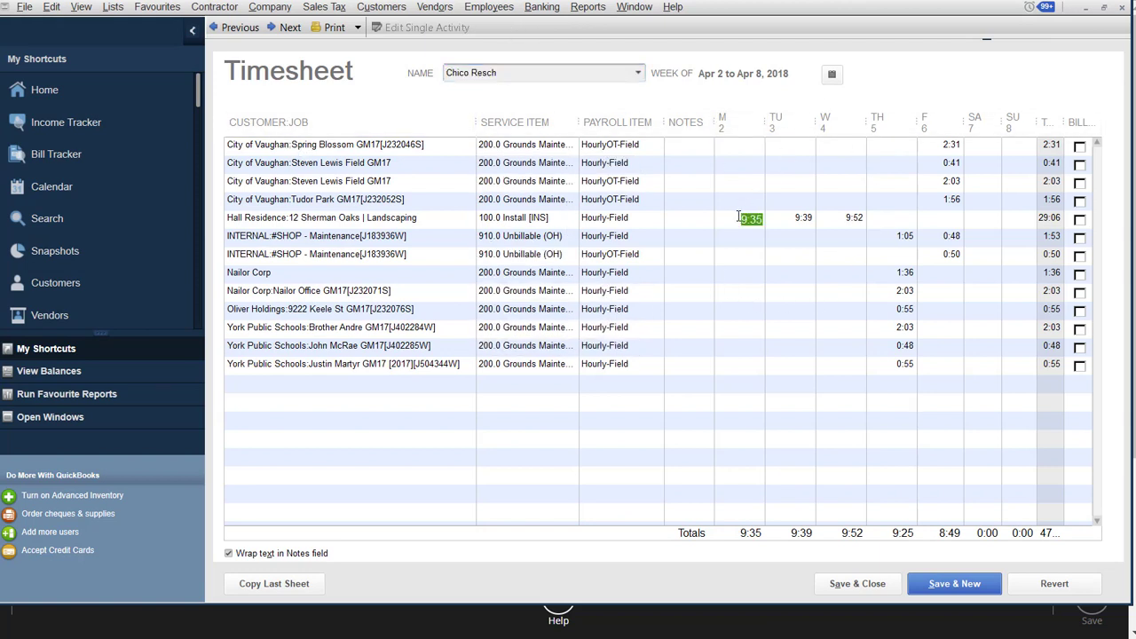
Review the imported hours, save and close the timesheet, and reopen the Employees menu
left_click(801, 218)
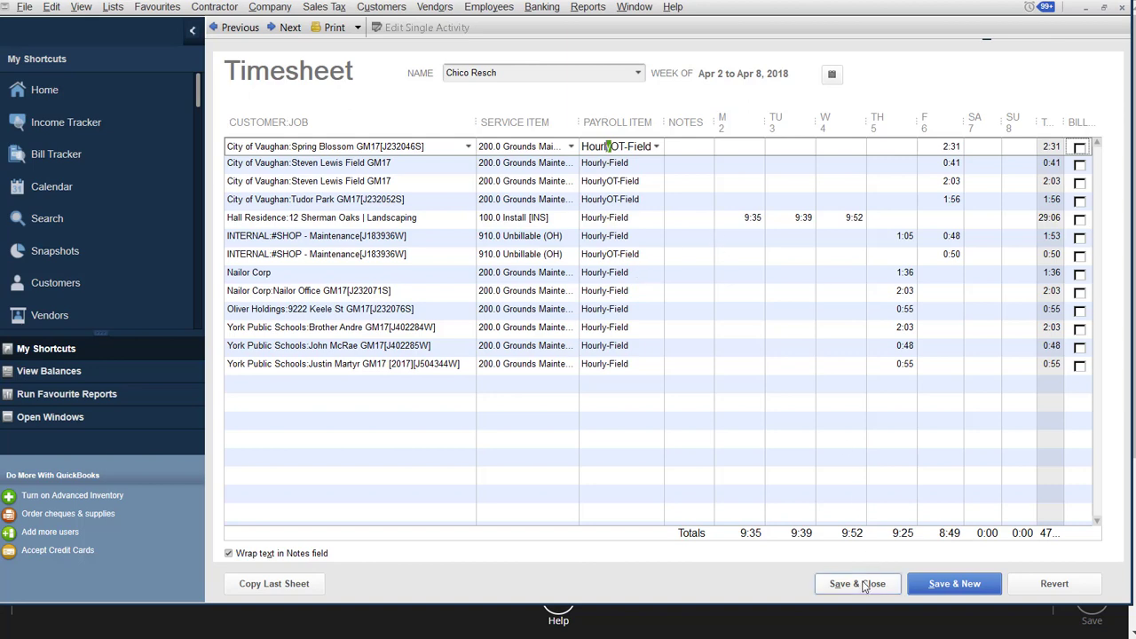
left_click(855, 584)
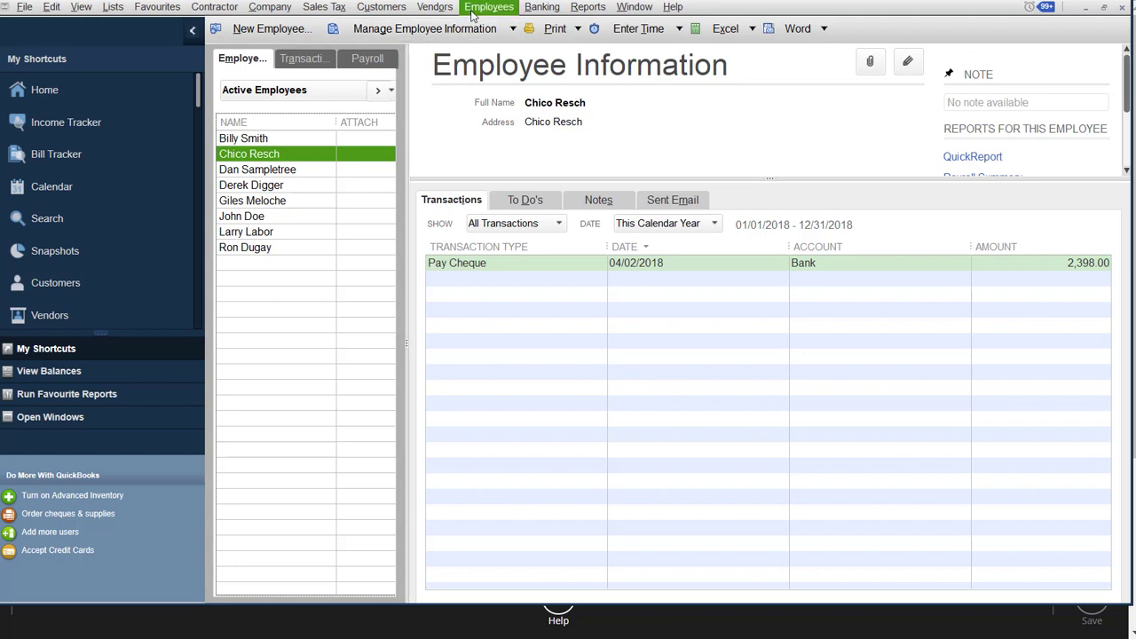
left_click(489, 7)
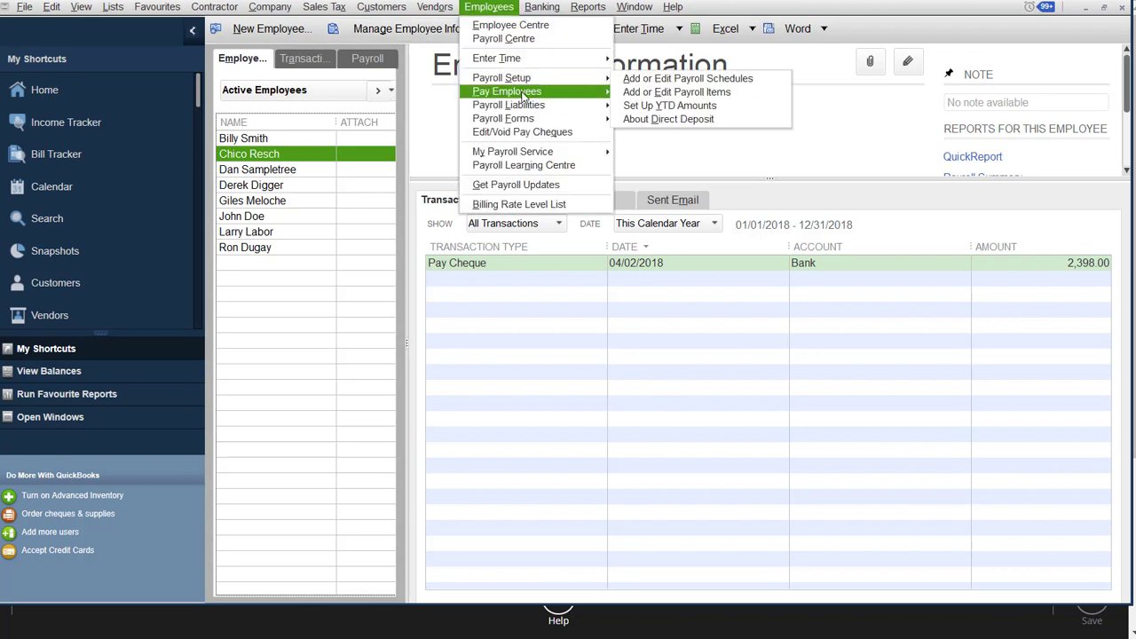